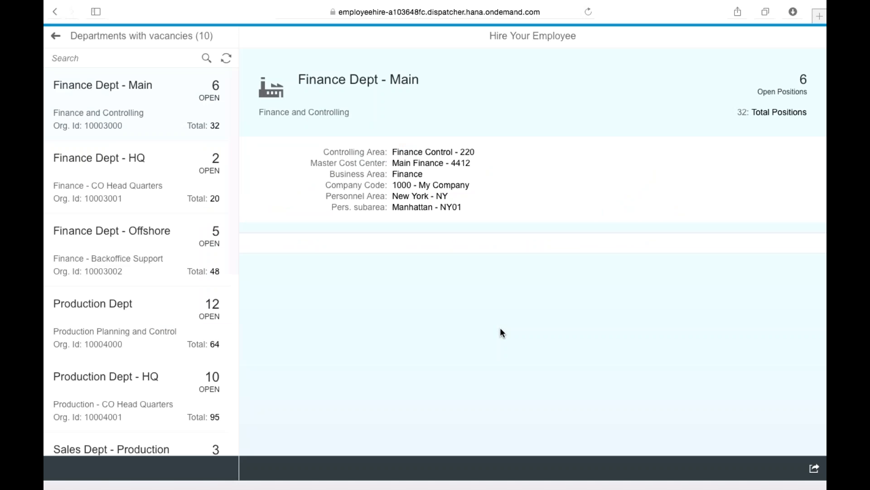
{"action": "mouse_move", "coordinate": [506, 326]}
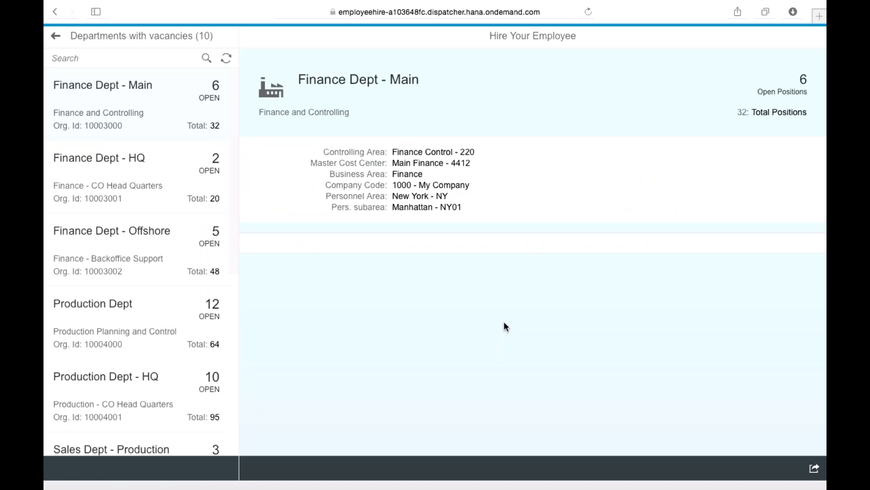
{"action": "mouse_move", "coordinate": [277, 319]}
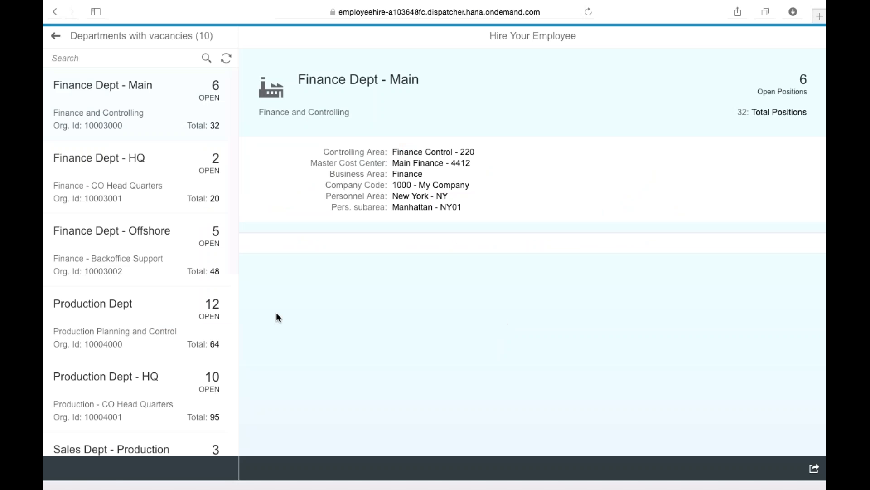
{"action": "mouse_move", "coordinate": [175, 148]}
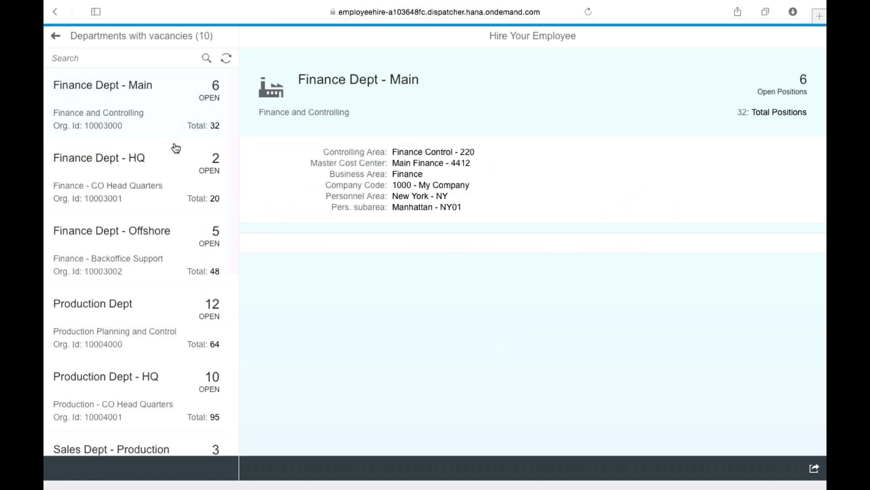
{"action": "mouse_move", "coordinate": [176, 179]}
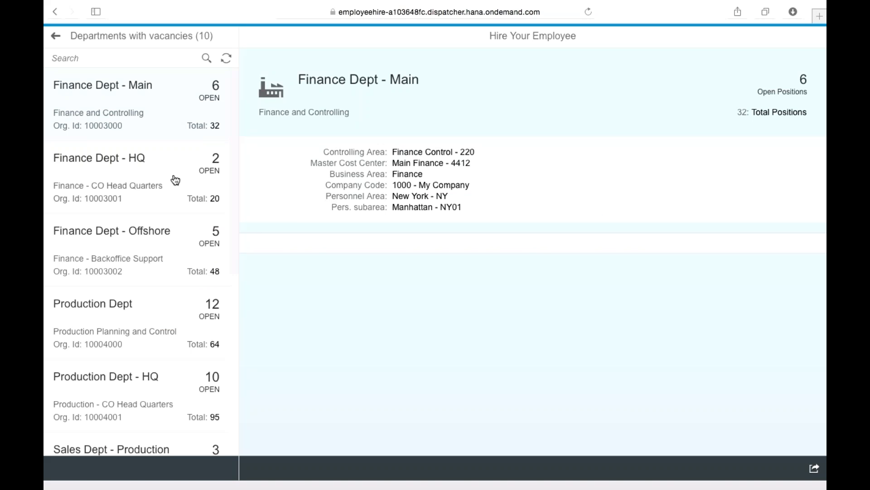
{"action": "mouse_move", "coordinate": [154, 279]}
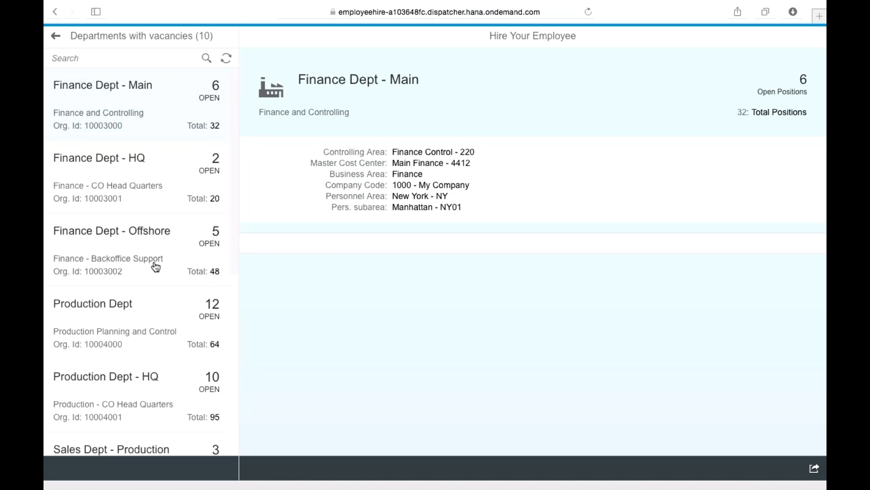
{"action": "mouse_move", "coordinate": [176, 42]}
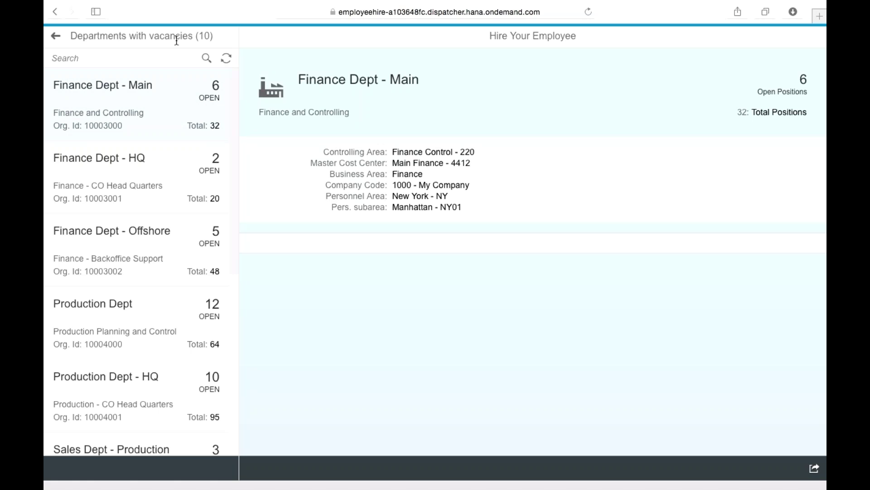
{"action": "mouse_move", "coordinate": [159, 198]}
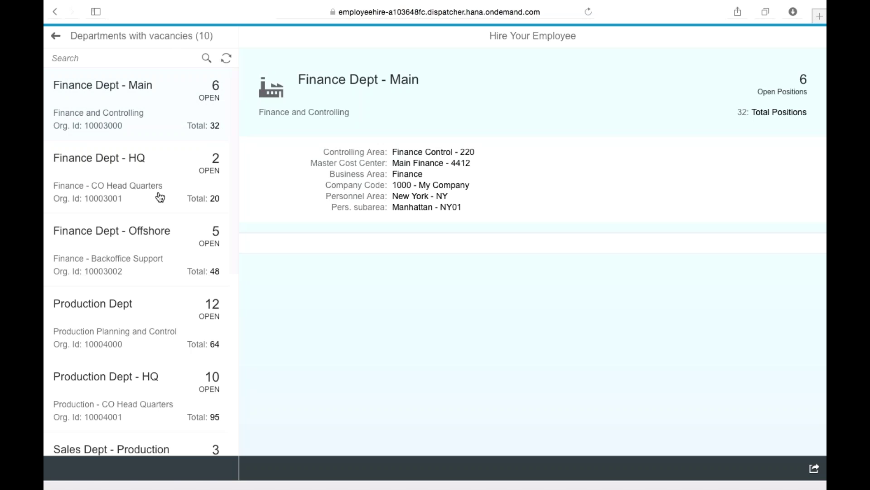
{"action": "mouse_move", "coordinate": [120, 45]}
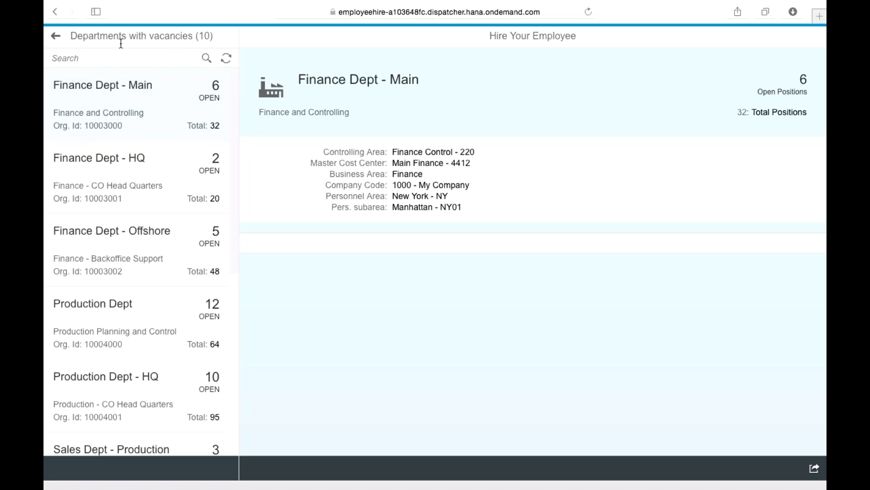
{"action": "mouse_move", "coordinate": [145, 159]}
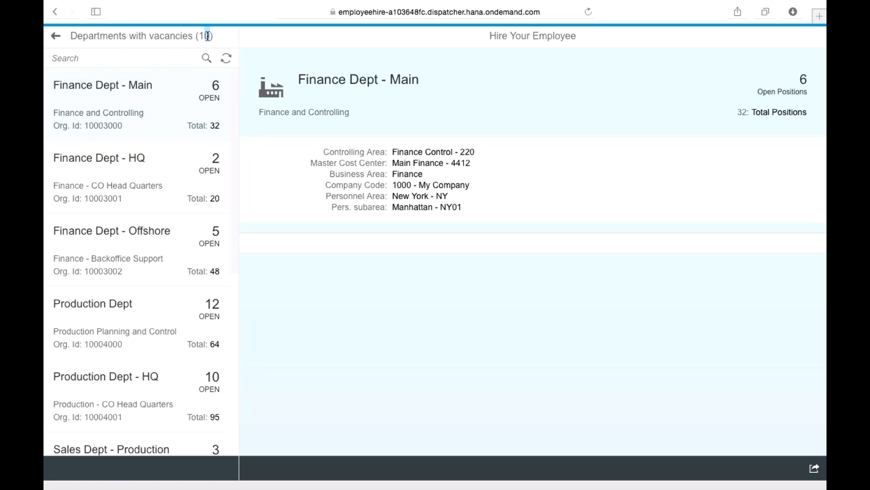
{"action": "mouse_move", "coordinate": [123, 154]}
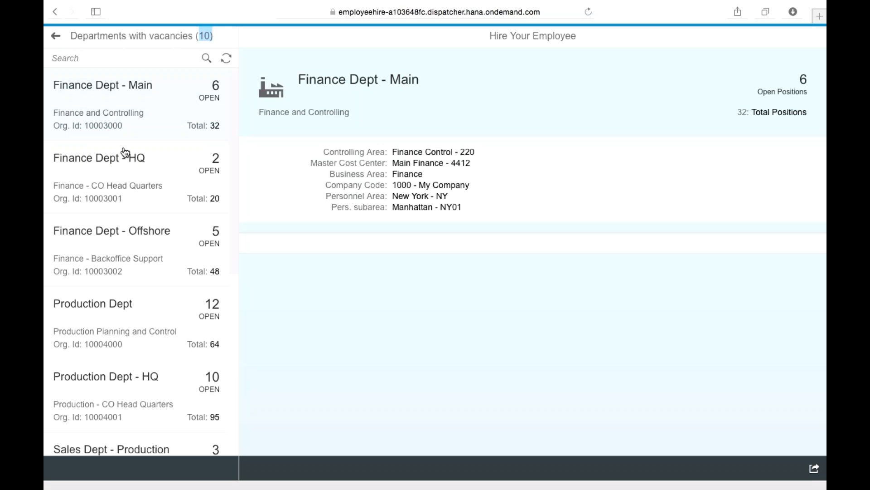
- Scroll through the Departments with vacancies list and back to Finance Dept - Main
{"action": "scroll", "scroll_direction": "down", "scroll_amount": 3}
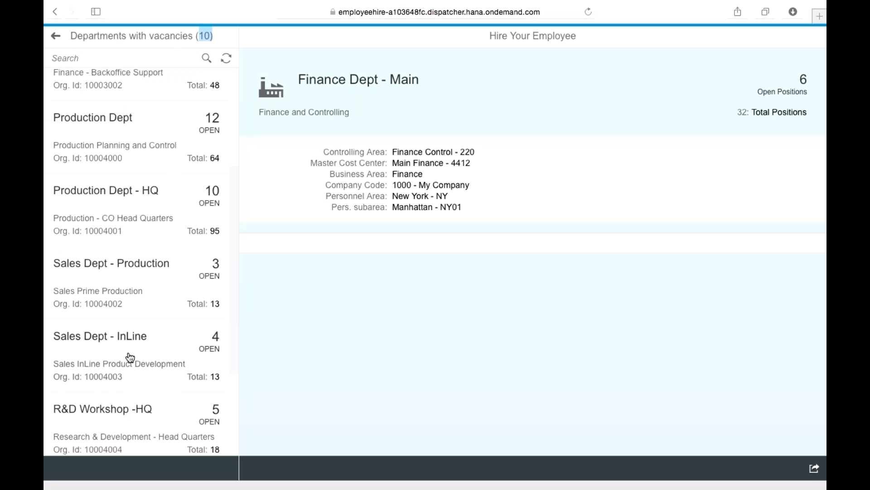
{"action": "scroll", "scroll_direction": "up", "scroll_amount": 3}
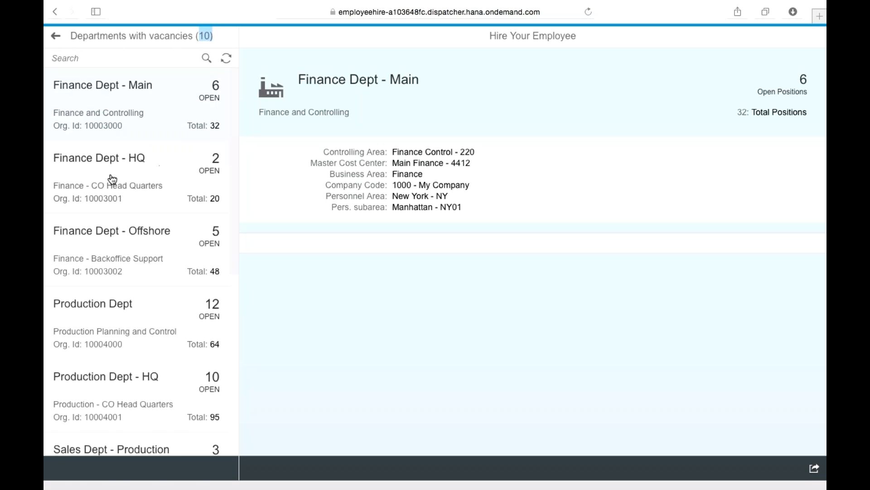
{"action": "mouse_move", "coordinate": [123, 170]}
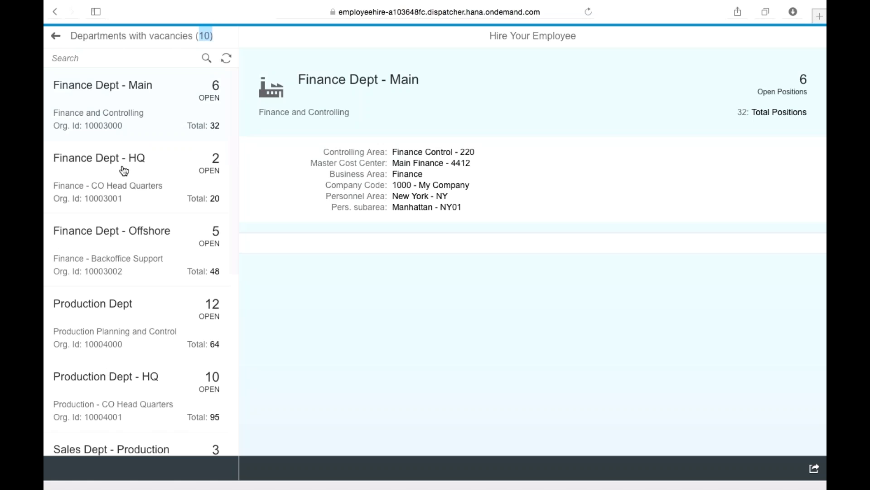
{"action": "mouse_move", "coordinate": [66, 165]}
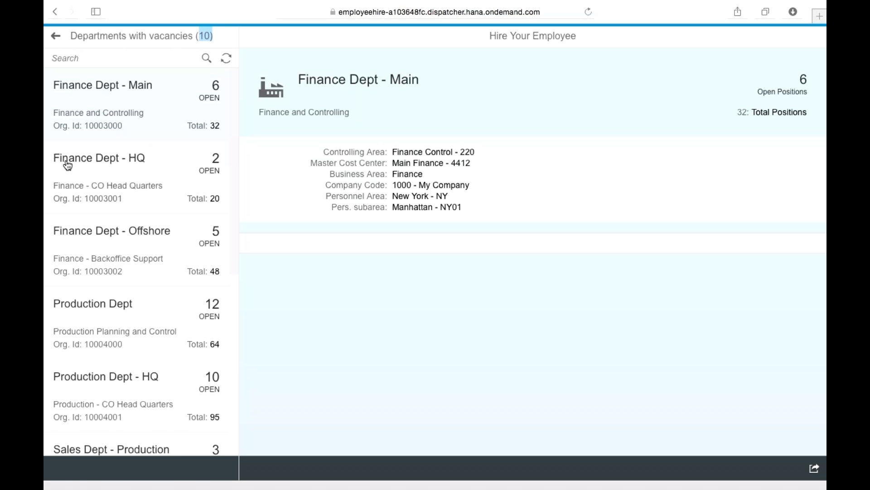
{"action": "mouse_move", "coordinate": [114, 174]}
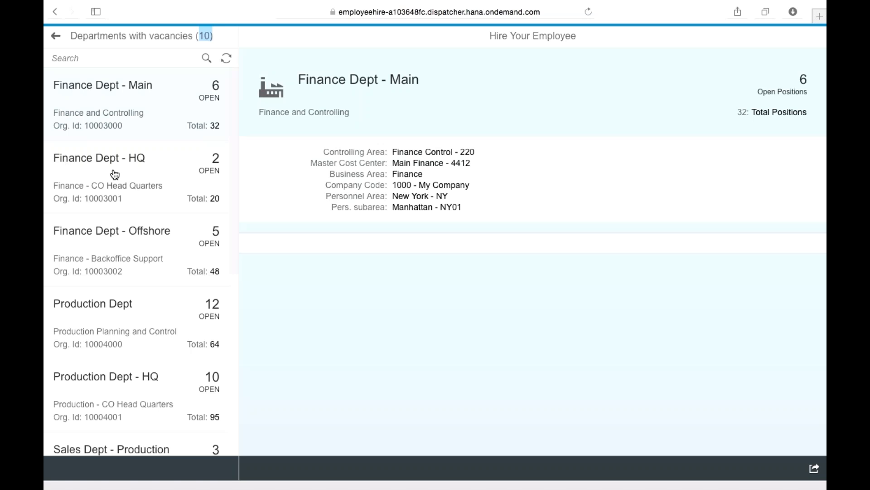
{"action": "mouse_move", "coordinate": [89, 207]}
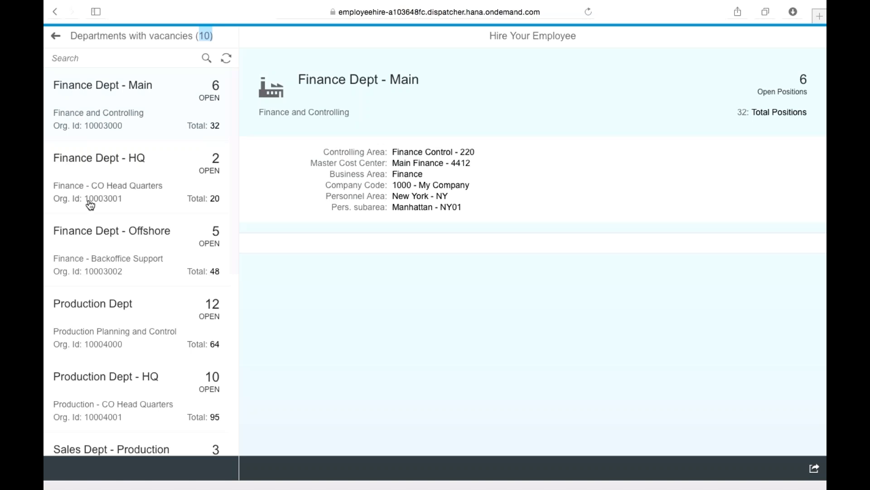
{"action": "mouse_move", "coordinate": [197, 175]}
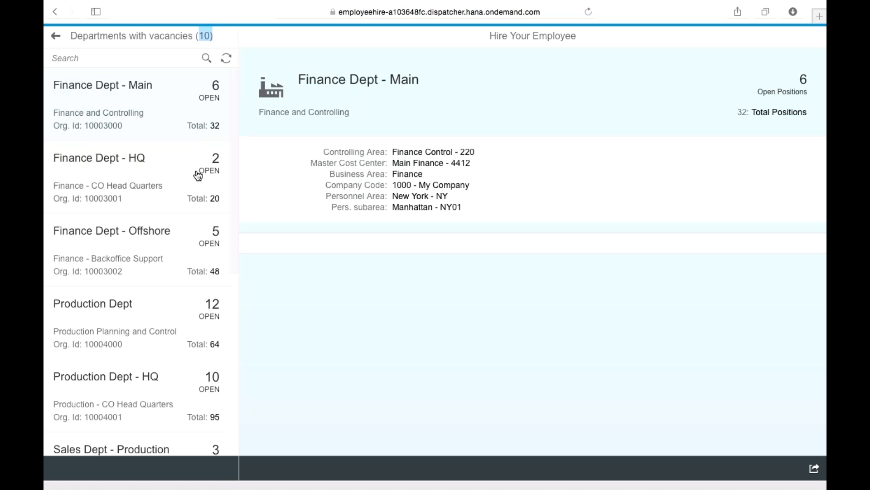
{"action": "mouse_move", "coordinate": [214, 172]}
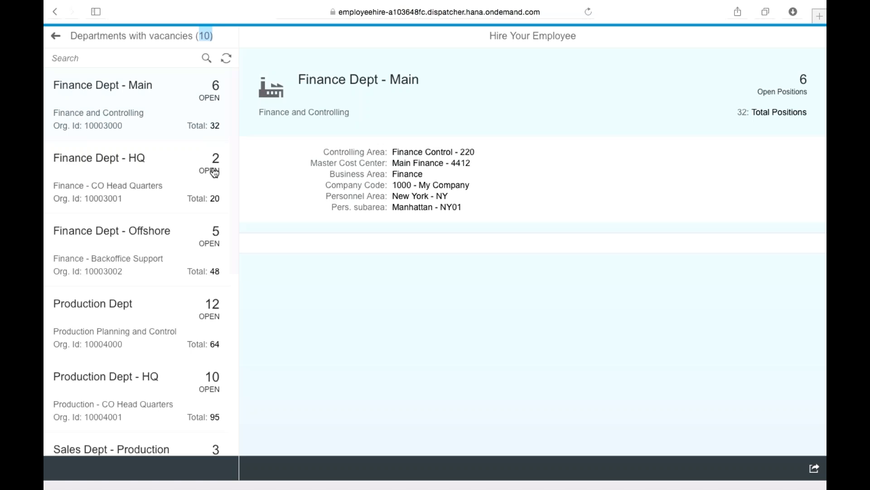
{"action": "mouse_move", "coordinate": [197, 208]}
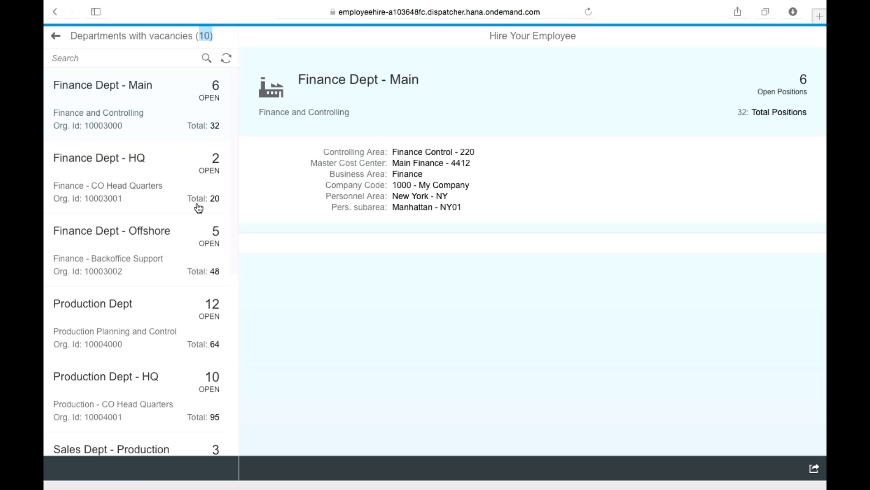
{"action": "mouse_move", "coordinate": [209, 199]}
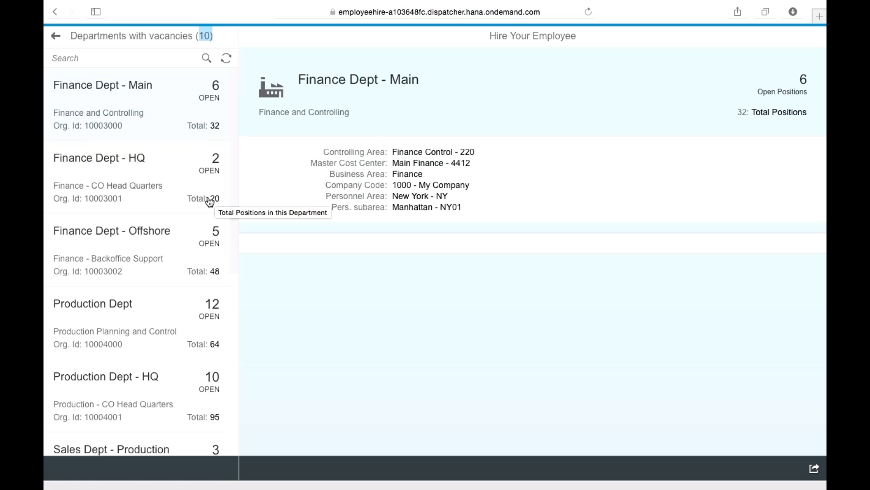
{"action": "mouse_move", "coordinate": [546, 137]}
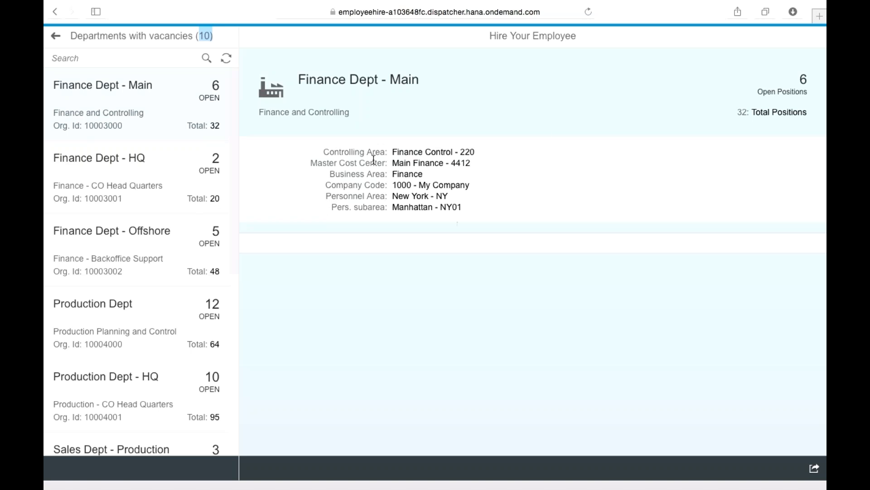
{"action": "mouse_move", "coordinate": [361, 157]}
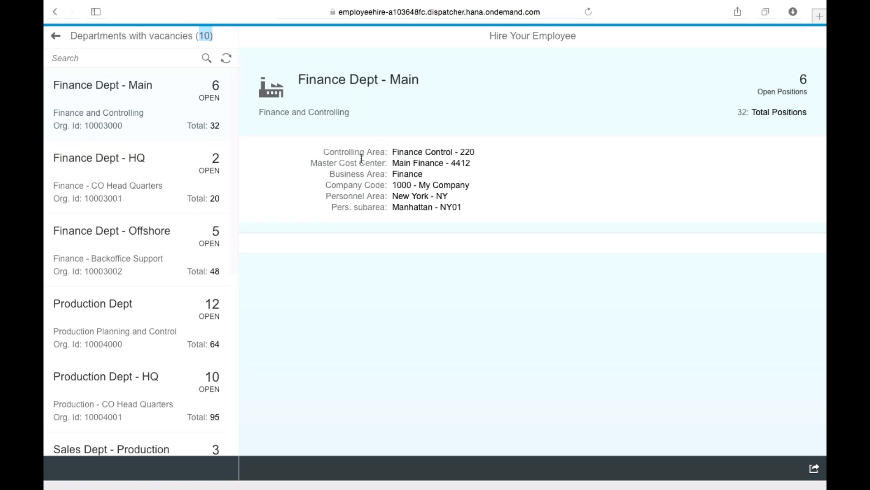
{"action": "mouse_move", "coordinate": [364, 176]}
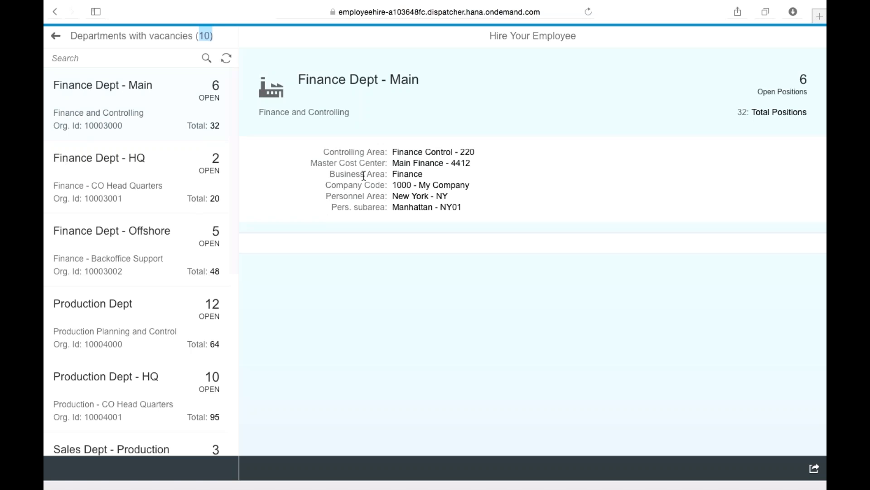
{"action": "mouse_move", "coordinate": [376, 213]}
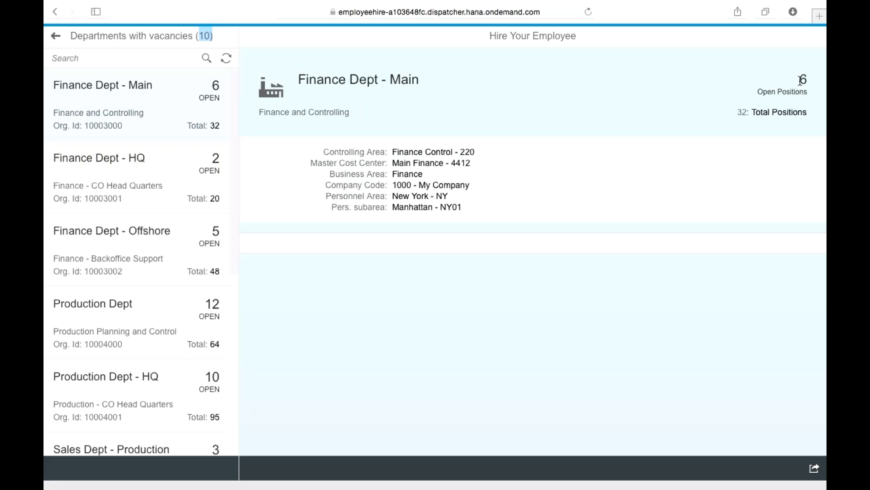
{"action": "mouse_move", "coordinate": [745, 113]}
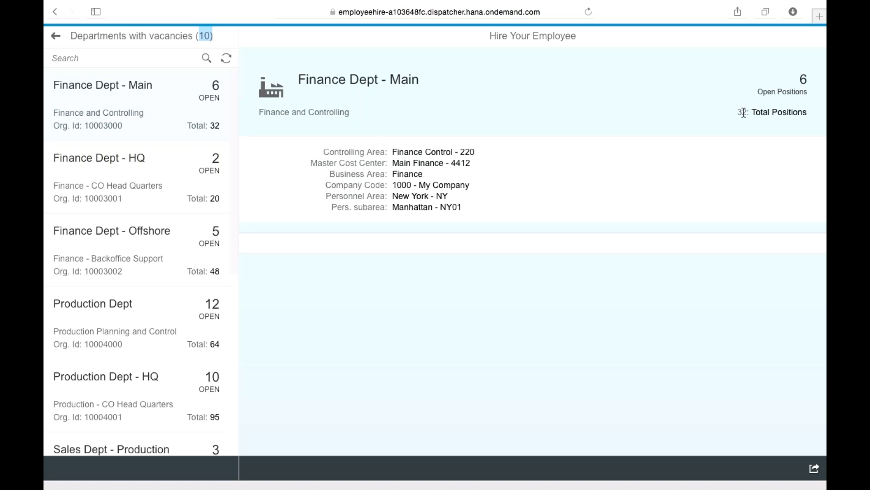
{"action": "mouse_move", "coordinate": [519, 173]}
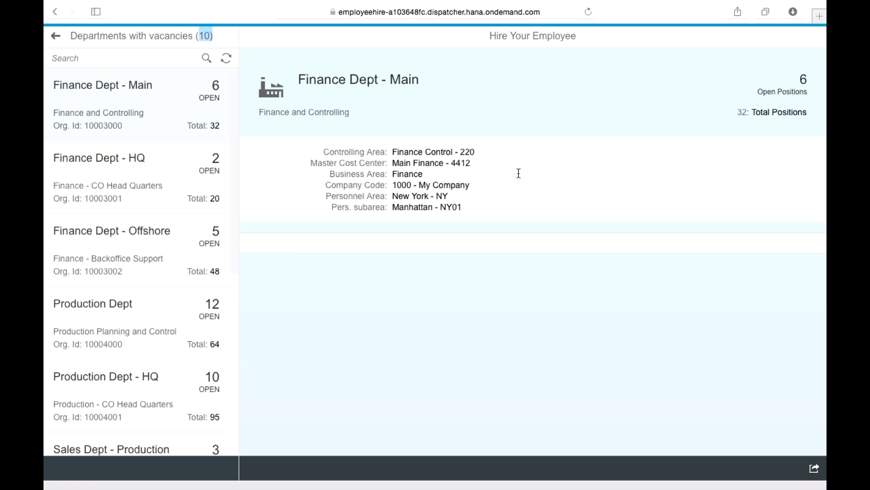
{"action": "mouse_move", "coordinate": [262, 306]}
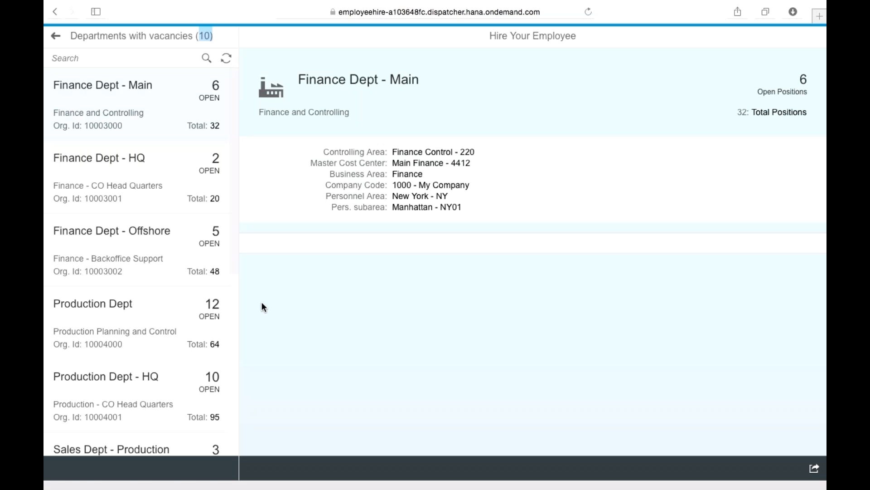
{"action": "mouse_move", "coordinate": [140, 330]}
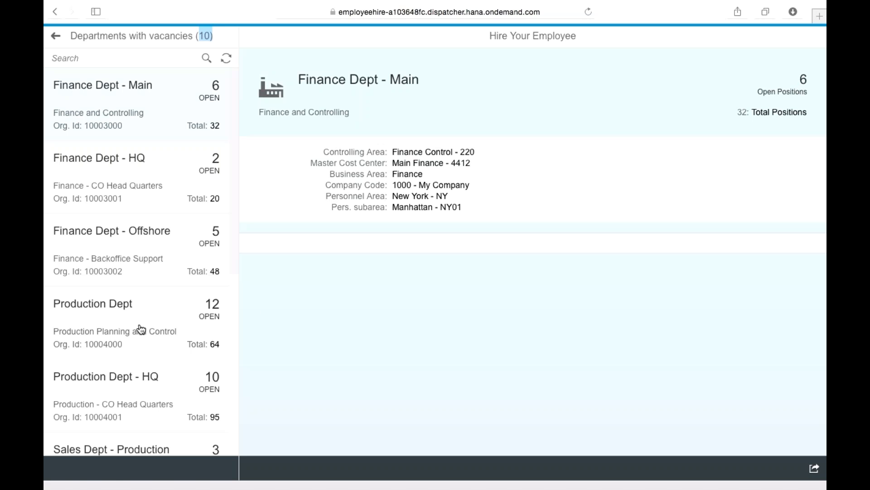
{"action": "mouse_move", "coordinate": [155, 396]}
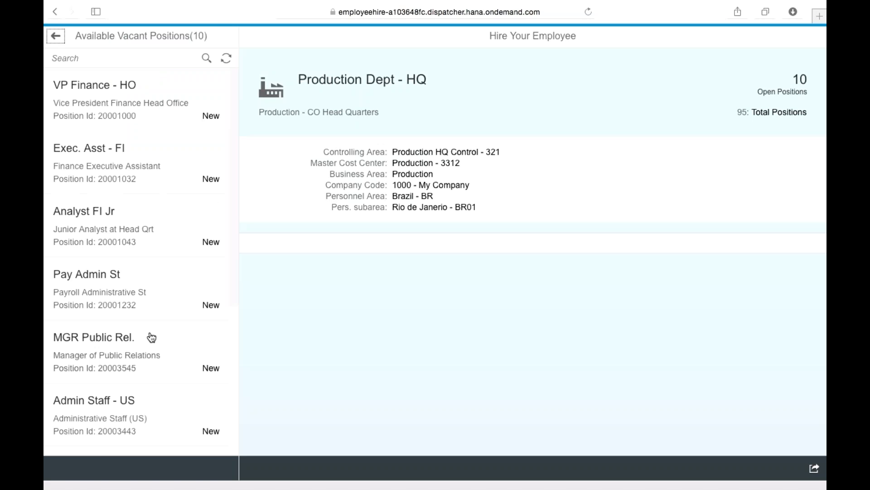
{"action": "mouse_move", "coordinate": [136, 118]}
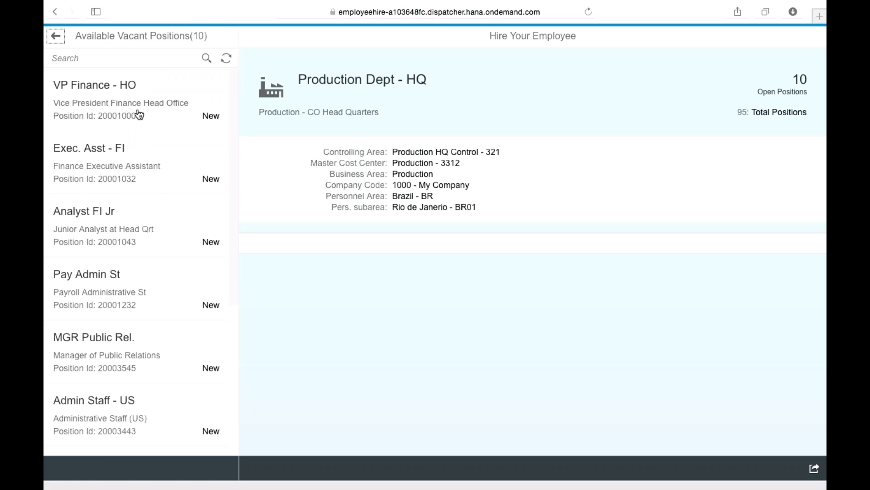
{"action": "mouse_move", "coordinate": [136, 116]}
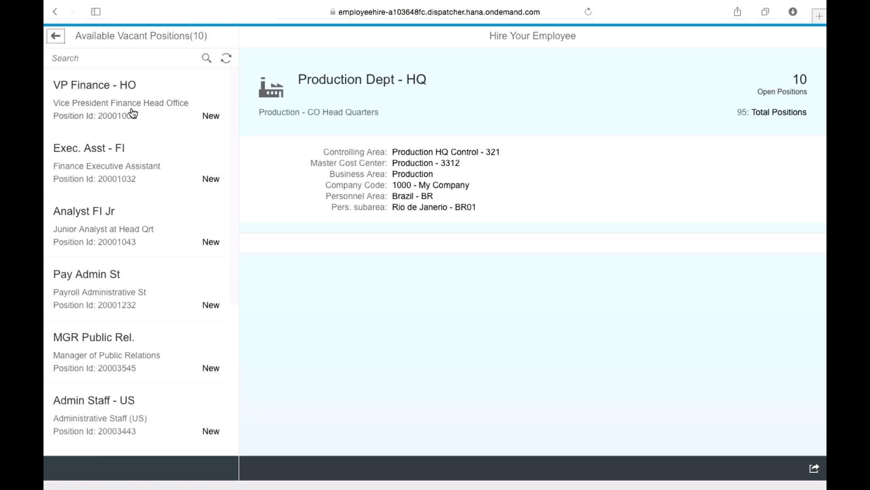
{"action": "mouse_move", "coordinate": [91, 109]}
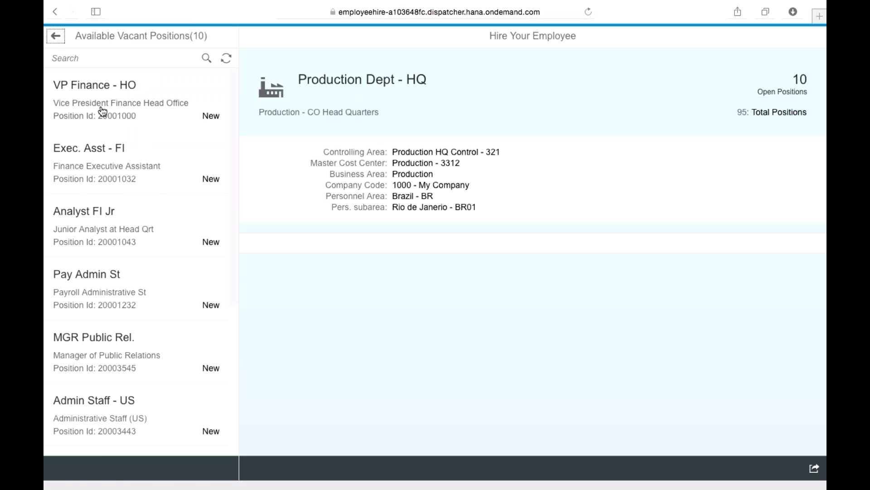
{"action": "mouse_move", "coordinate": [132, 93]}
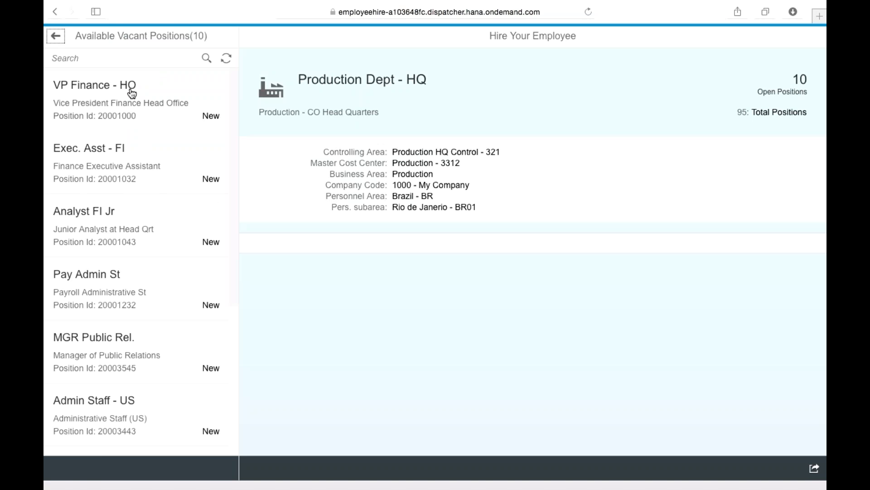
{"action": "mouse_move", "coordinate": [153, 110]}
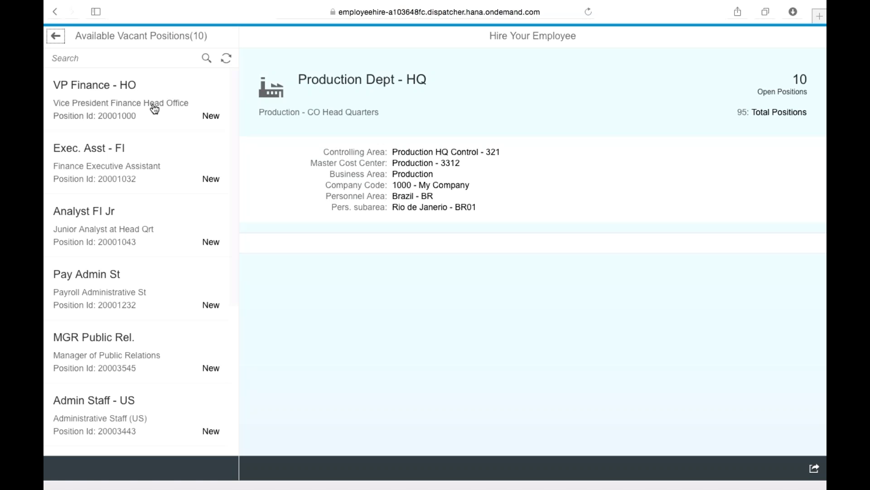
{"action": "mouse_move", "coordinate": [201, 129]}
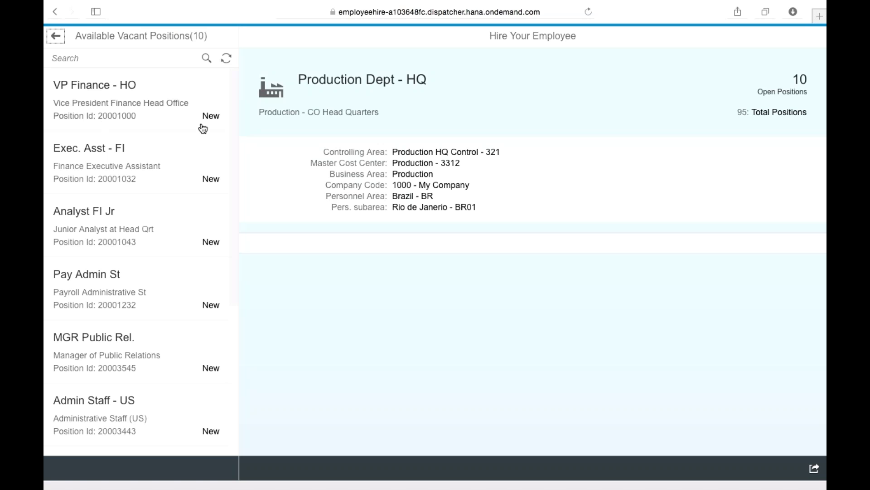
{"action": "mouse_move", "coordinate": [208, 279]}
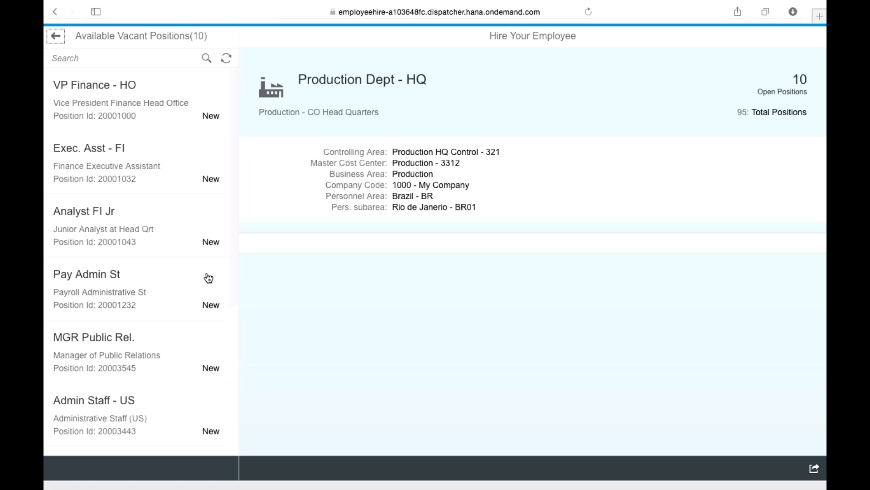
{"action": "mouse_move", "coordinate": [201, 250]}
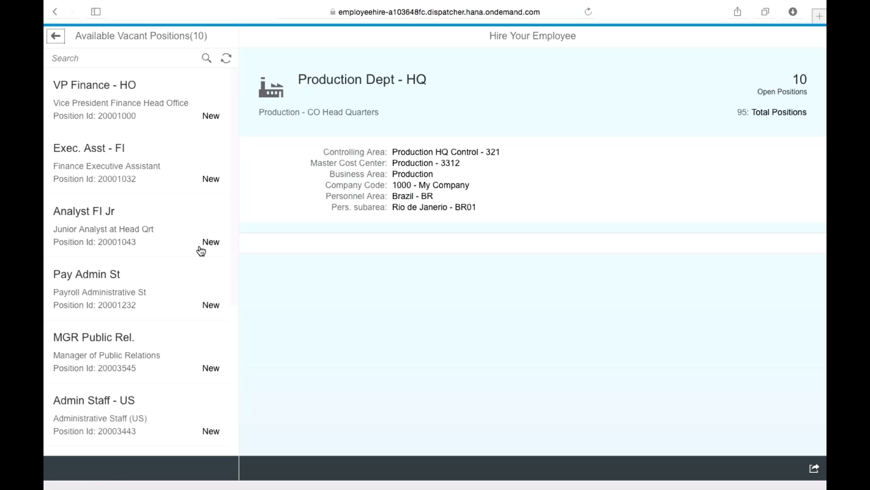
{"action": "mouse_move", "coordinate": [140, 310]}
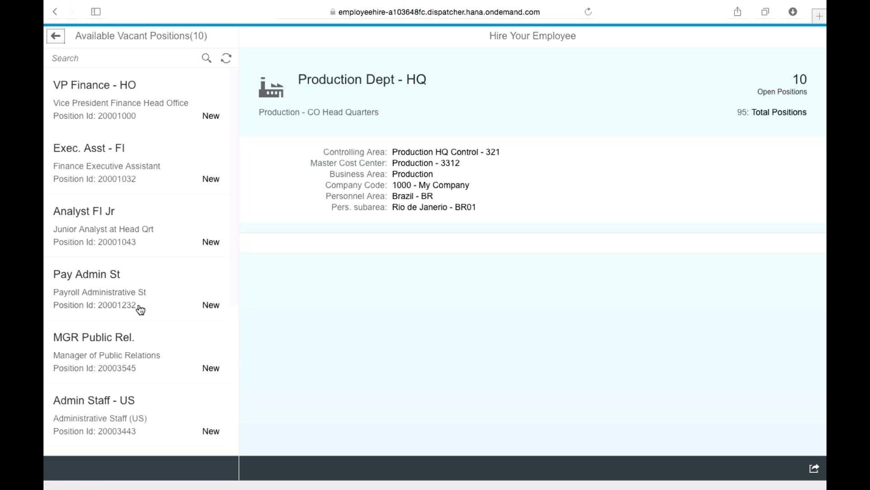
{"action": "mouse_move", "coordinate": [167, 283]}
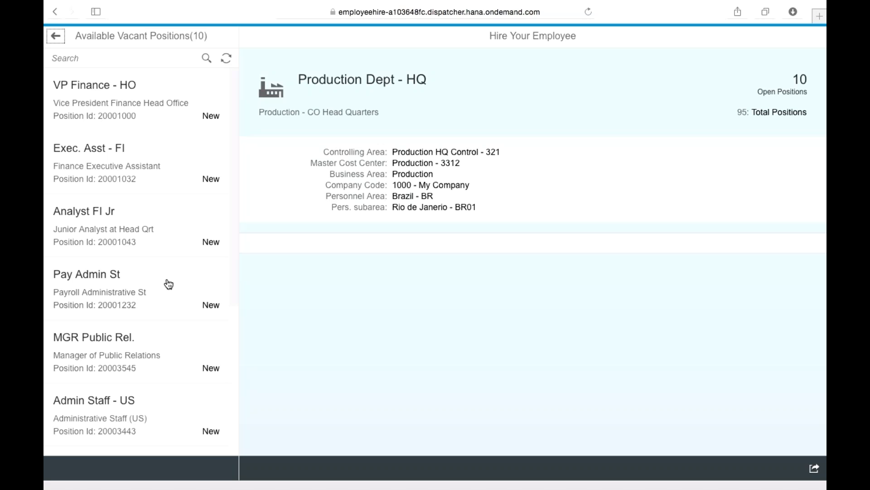
{"action": "mouse_move", "coordinate": [140, 294]}
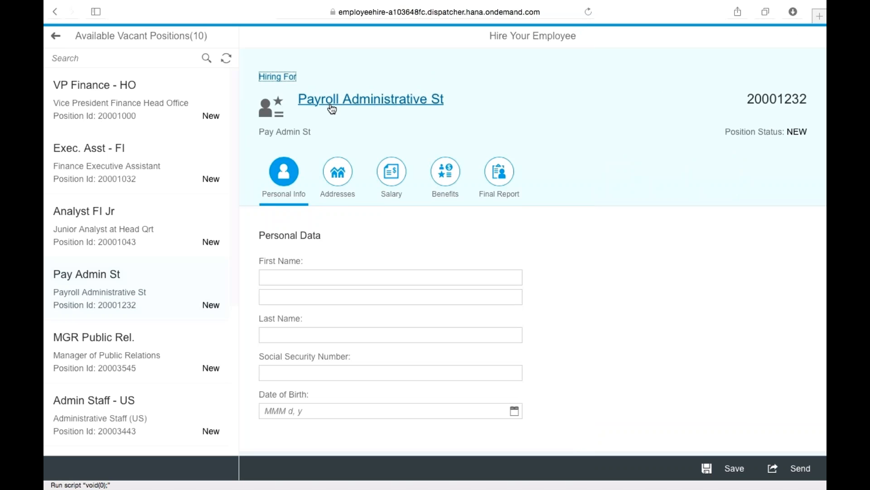
{"action": "mouse_move", "coordinate": [521, 197]}
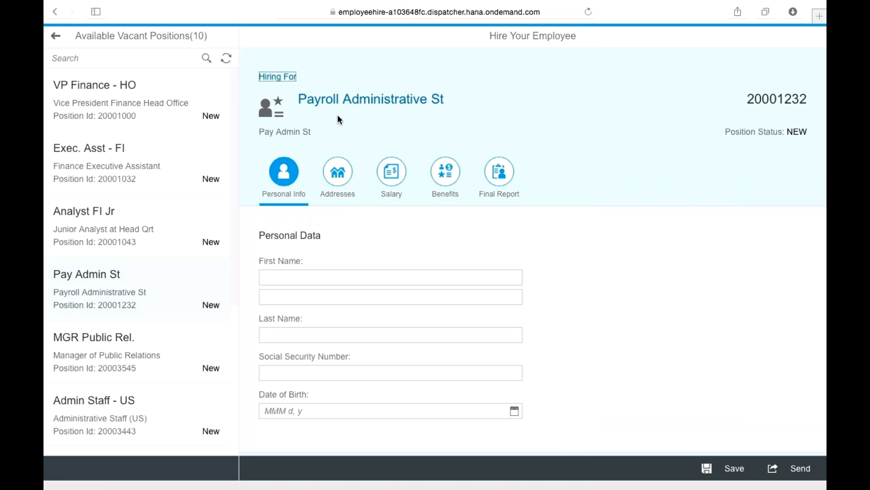
{"action": "mouse_move", "coordinate": [404, 113]}
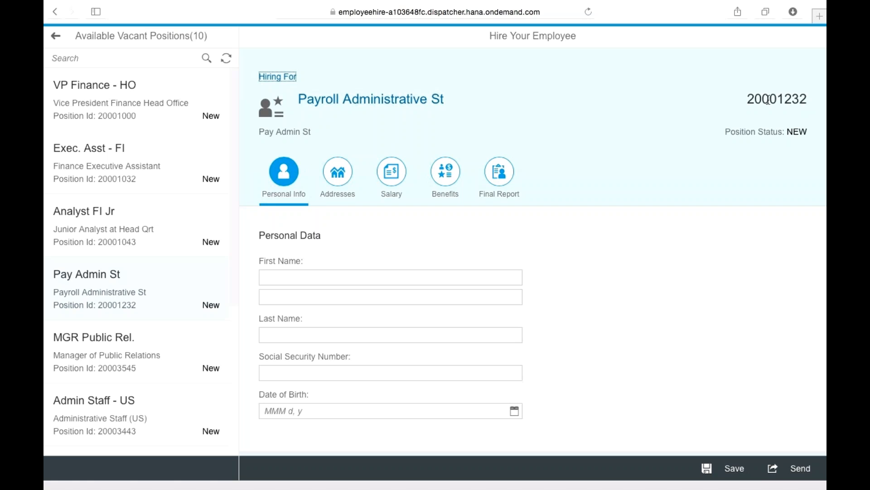
{"action": "mouse_move", "coordinate": [268, 141]}
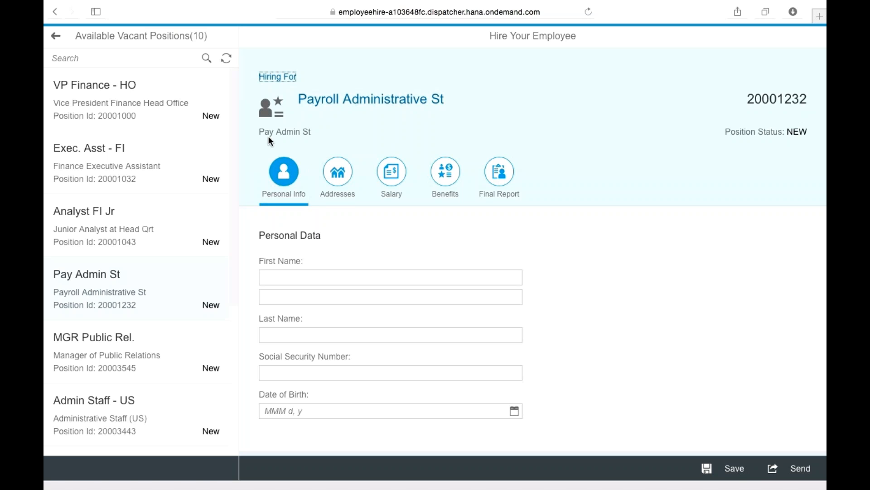
{"action": "mouse_move", "coordinate": [348, 209]}
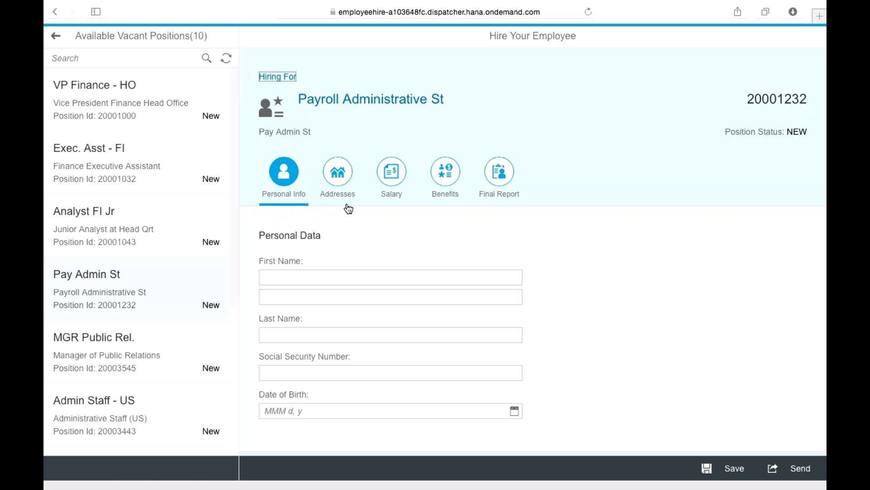
{"action": "mouse_move", "coordinate": [508, 185]}
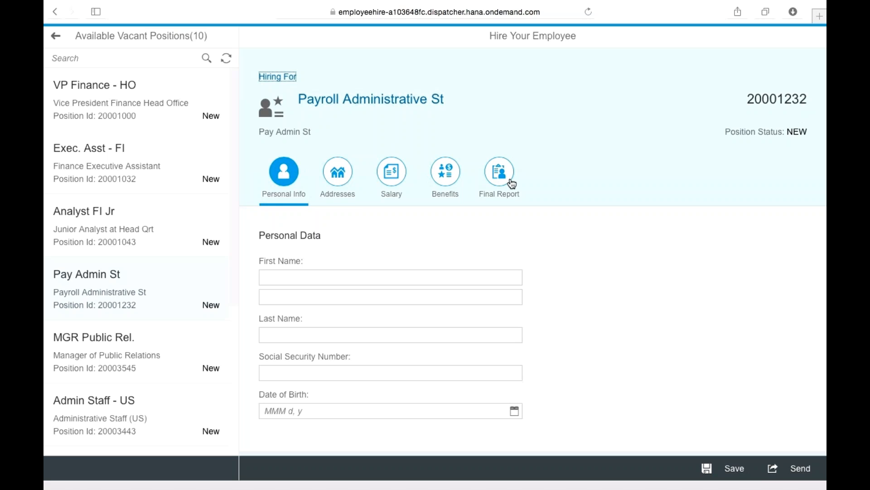
{"action": "mouse_move", "coordinate": [355, 183]}
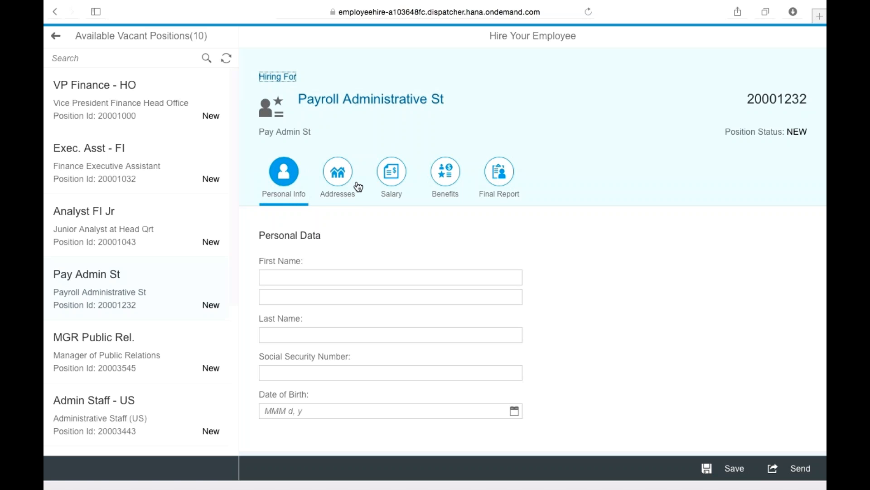
- Preview the Payroll Administrative St salary grades and benefit plans, then return to Personal Info
{"action": "left_click", "coordinate": [392, 171]}
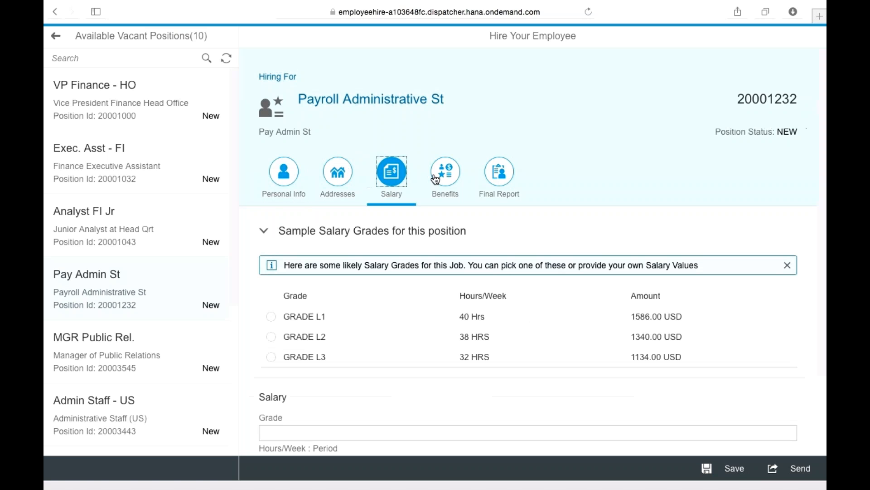
{"action": "left_click", "coordinate": [445, 170]}
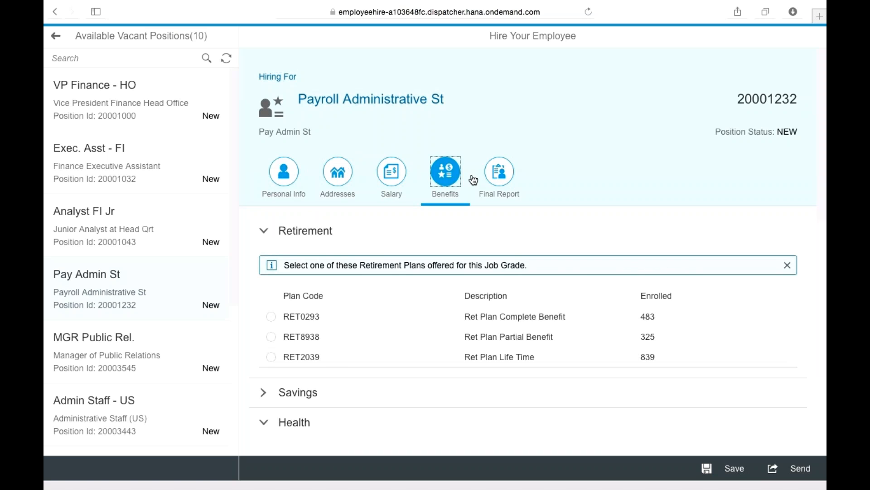
{"action": "left_click", "coordinate": [283, 171]}
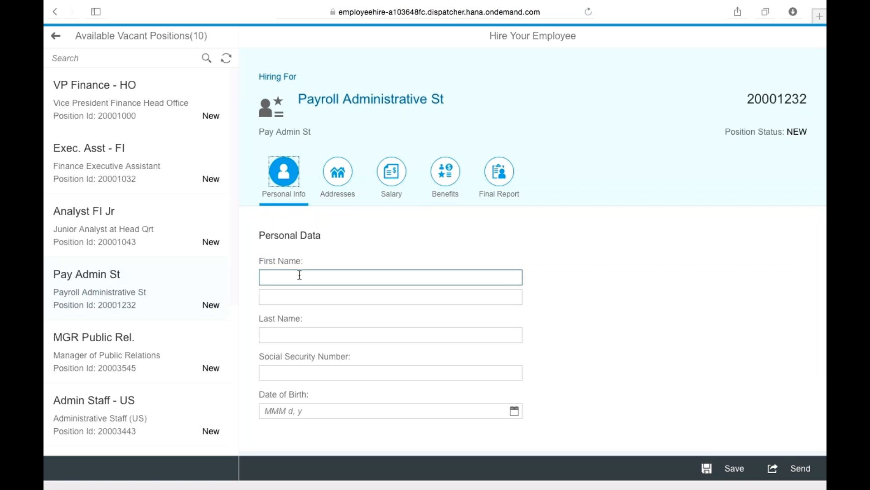
{"action": "type", "text": "S"}
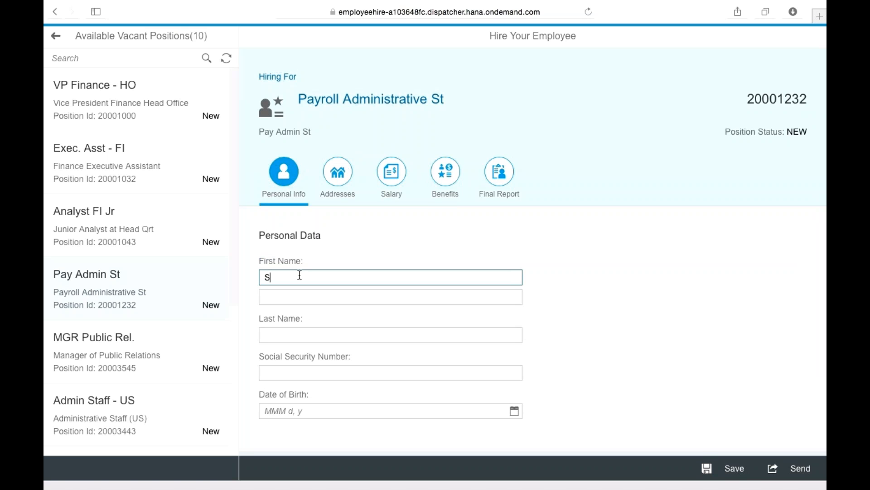
{"action": "type", "text": "Colin"}
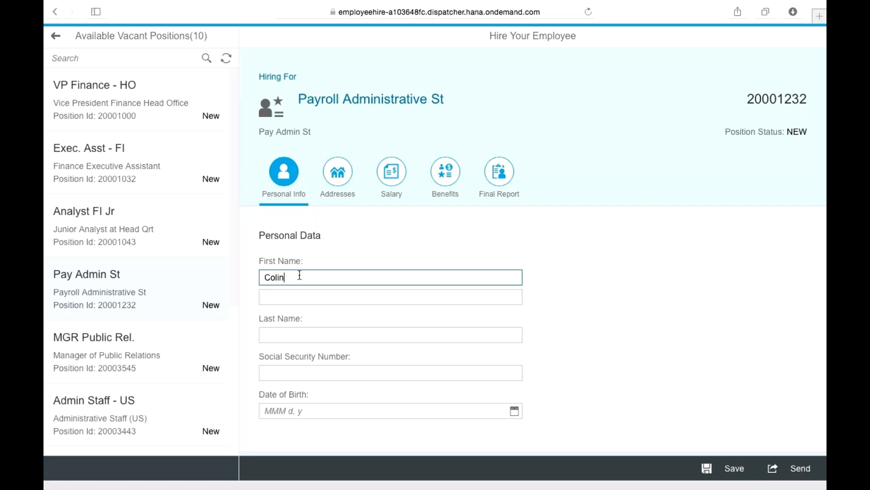
{"action": "type", "text": "Smith"}
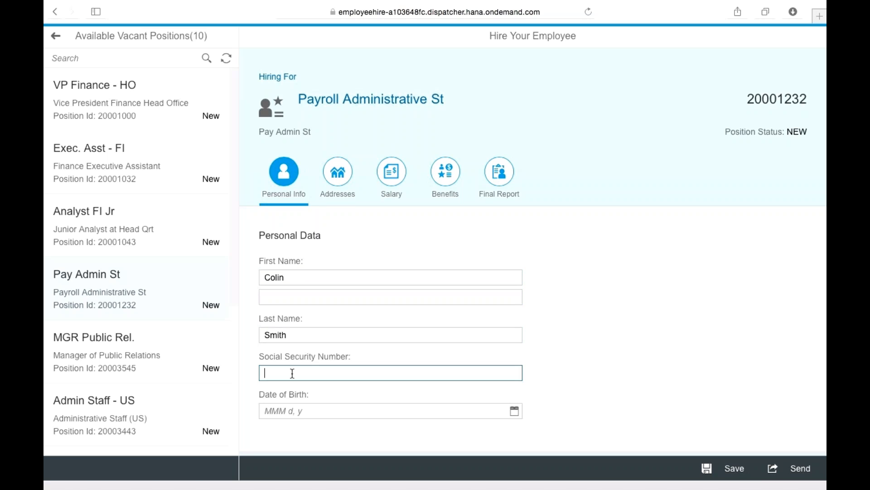
{"action": "type", "text": "673-09"}
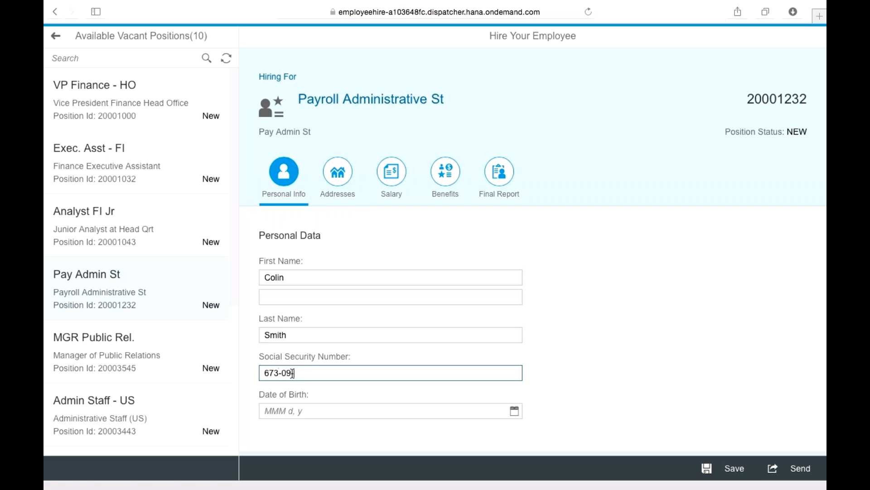
{"action": "type", "text": "8873"}
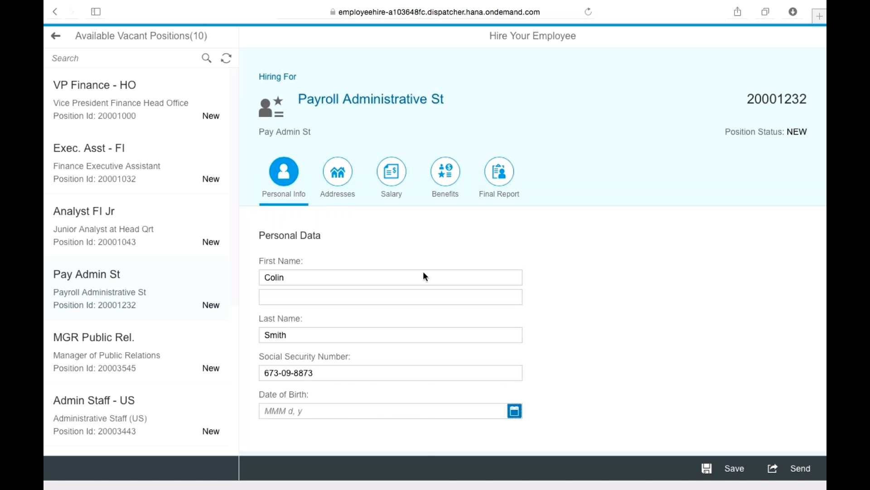
{"action": "type", "text": "May 10, 2016"}
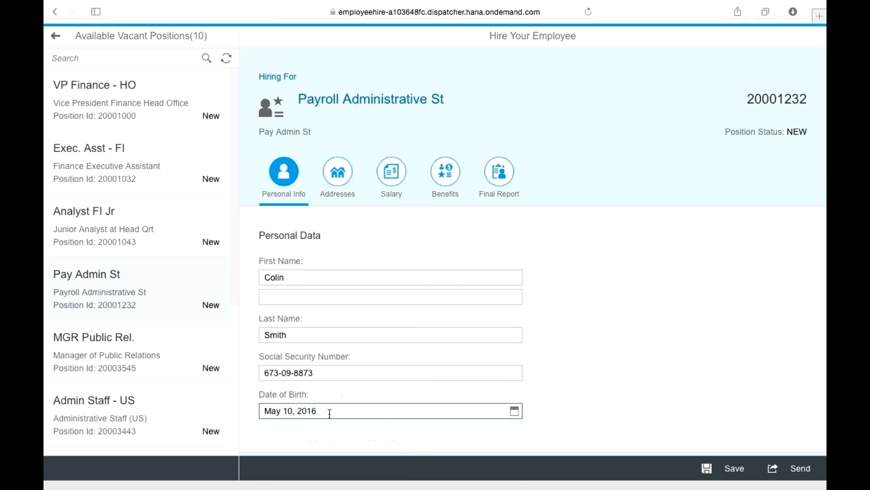
{"action": "type", "text": "1980"}
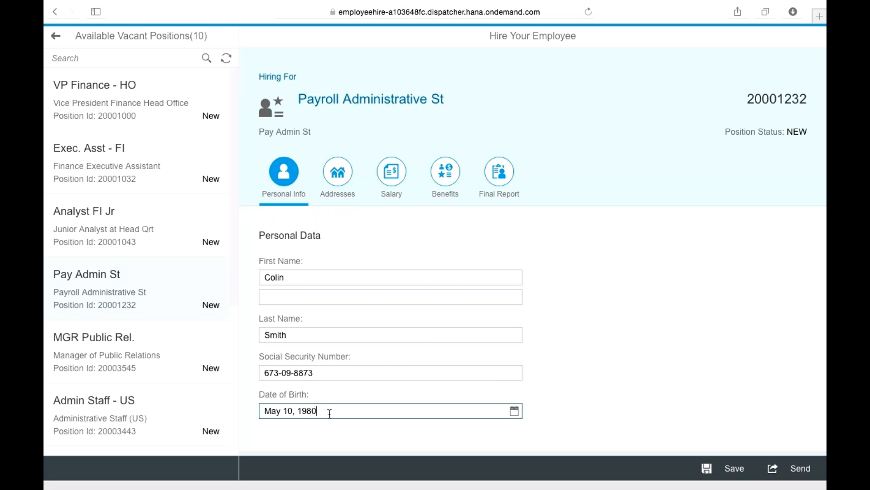
{"action": "left_click", "coordinate": [337, 171]}
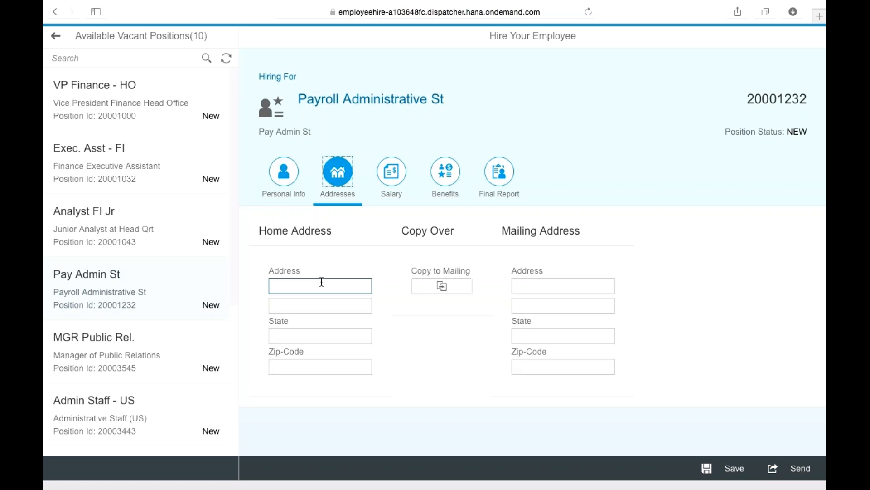
{"action": "type", "text": "130"}
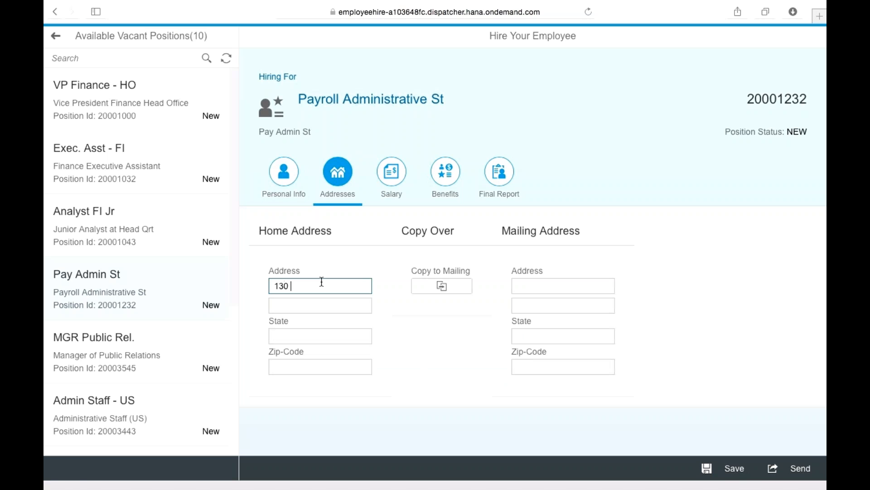
{"action": "type", "text": "Colin St"}
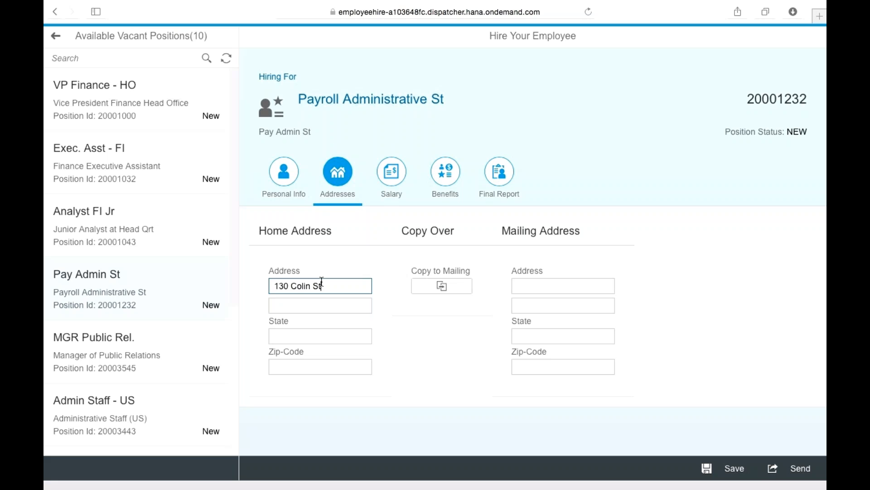
{"action": "type", "text": "Unit 67"}
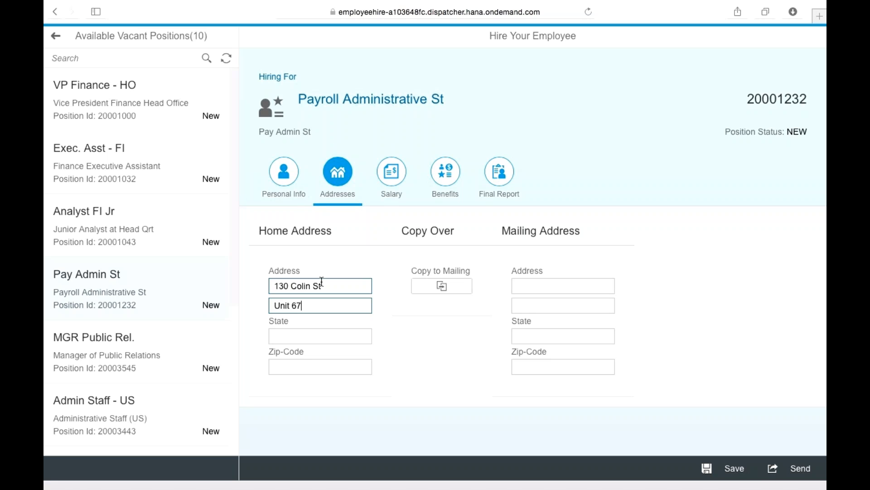
{"action": "type", "text": "CA"}
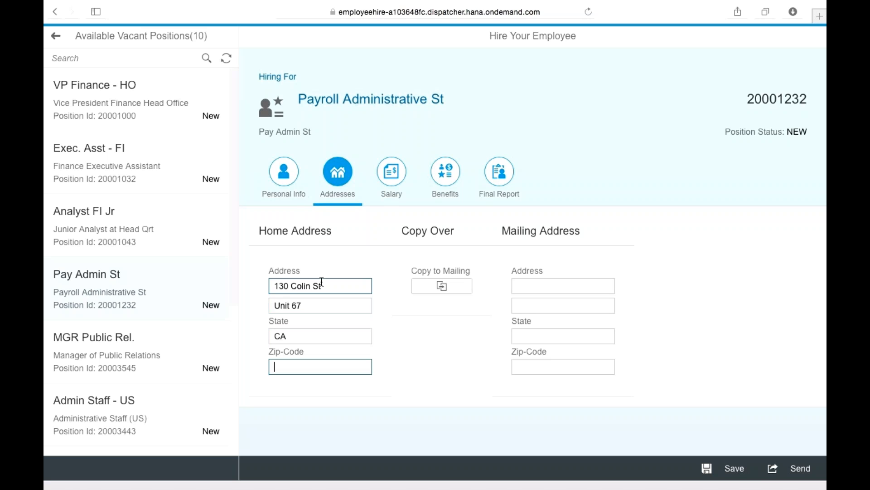
{"action": "type", "text": "89738"}
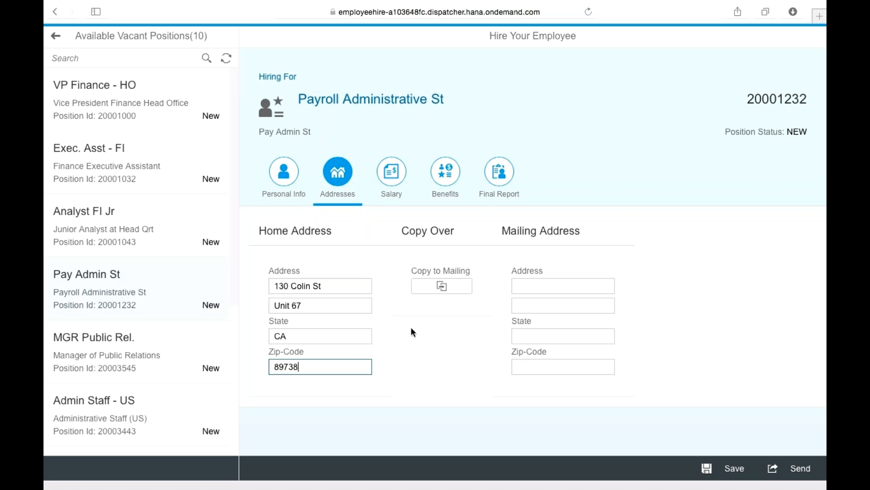
{"action": "mouse_move", "coordinate": [382, 319]}
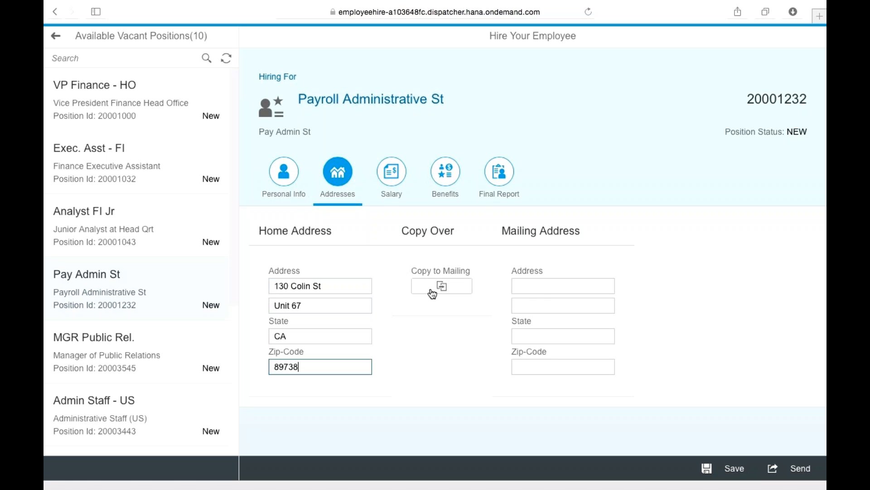
{"action": "left_click", "coordinate": [442, 285]}
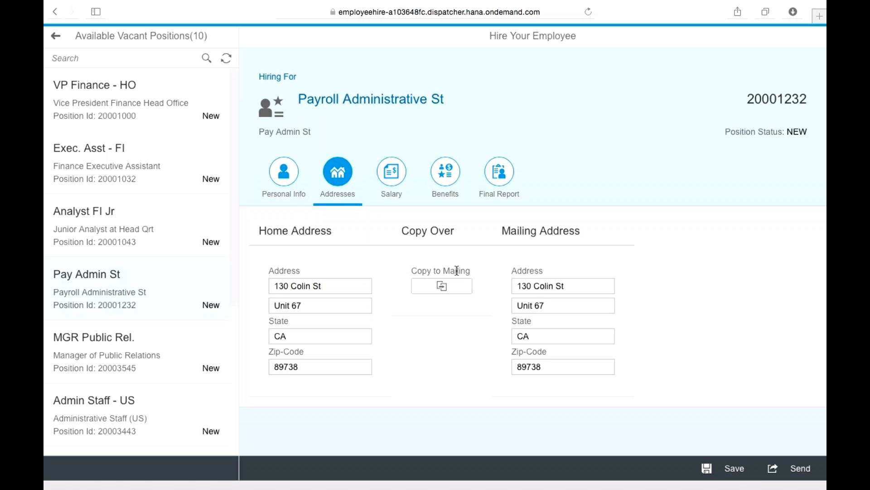
{"action": "mouse_move", "coordinate": [442, 286]}
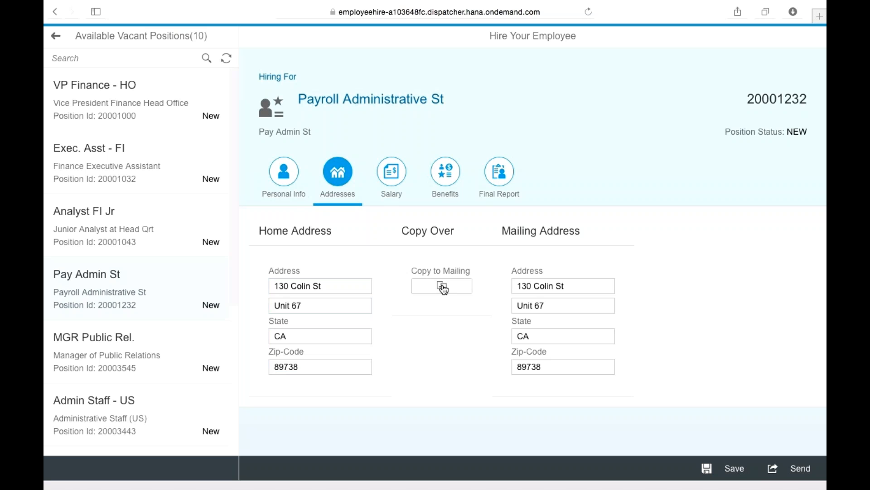
{"action": "mouse_move", "coordinate": [396, 156]}
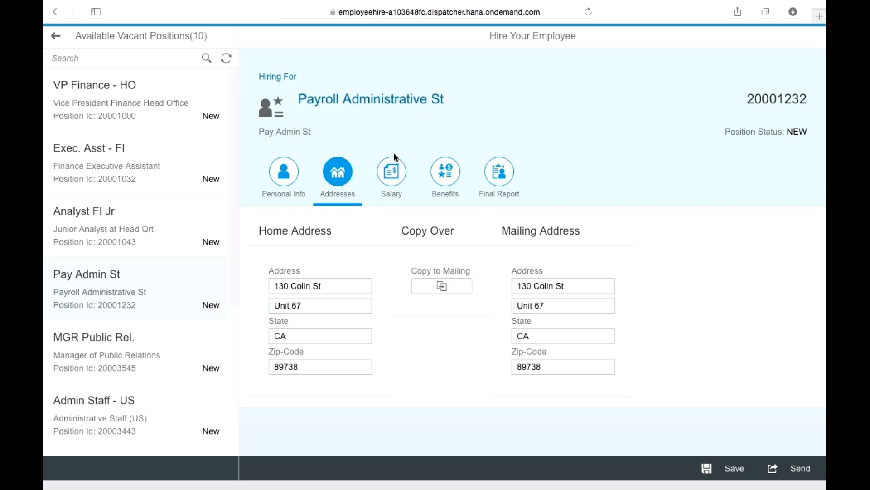
- Choose salary GRADE L2: 38 hours, 1340.00 USD per period, 68,000.00 USD annually
{"action": "left_click", "coordinate": [392, 170]}
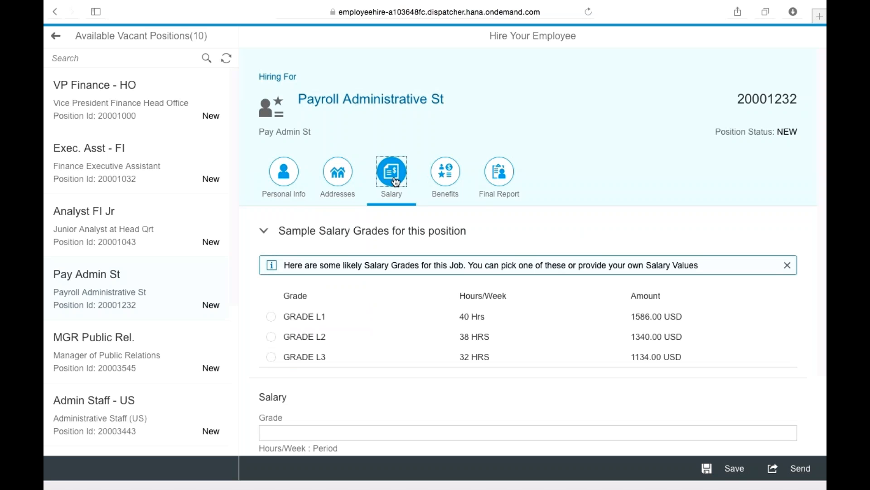
{"action": "mouse_move", "coordinate": [394, 321]}
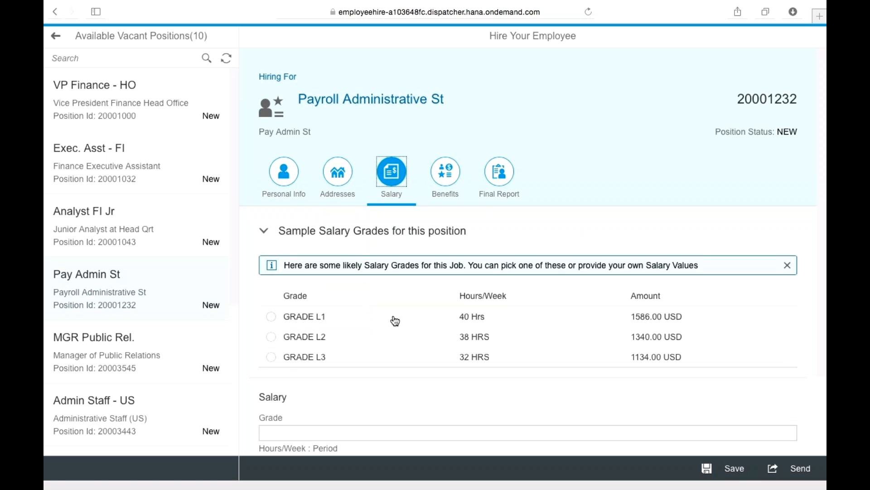
{"action": "mouse_move", "coordinate": [353, 124]}
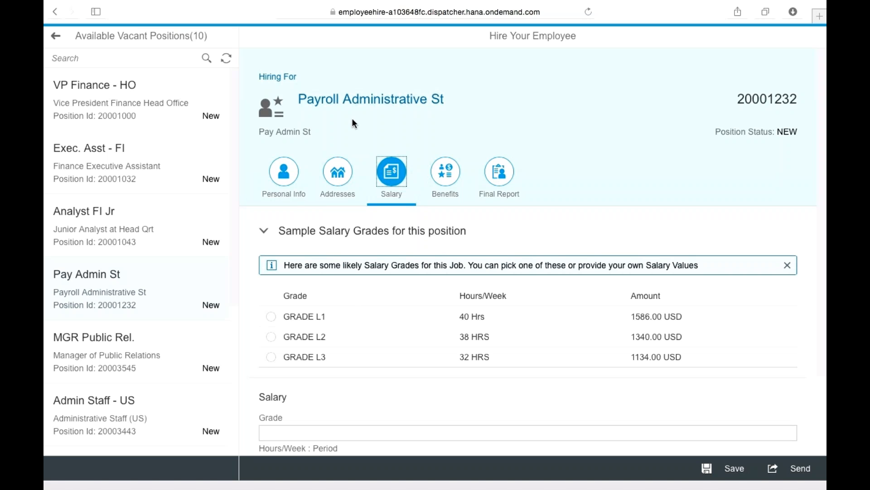
{"action": "mouse_move", "coordinate": [305, 361]}
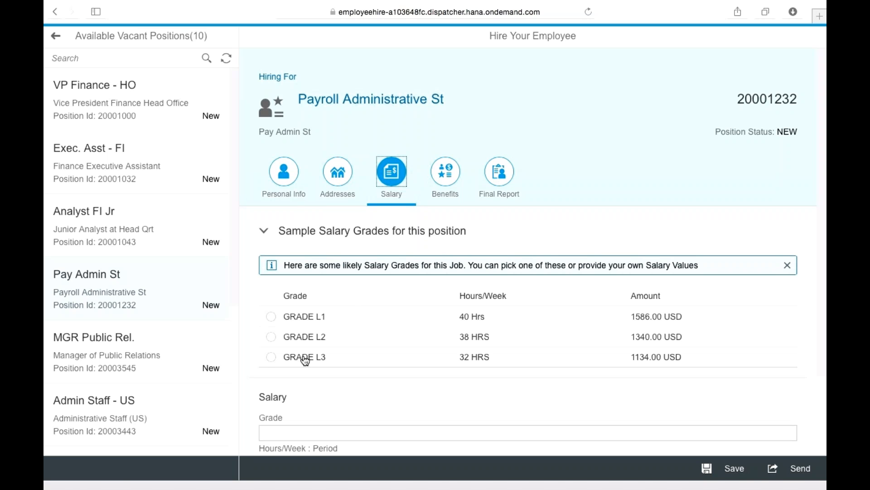
{"action": "mouse_move", "coordinate": [333, 127]}
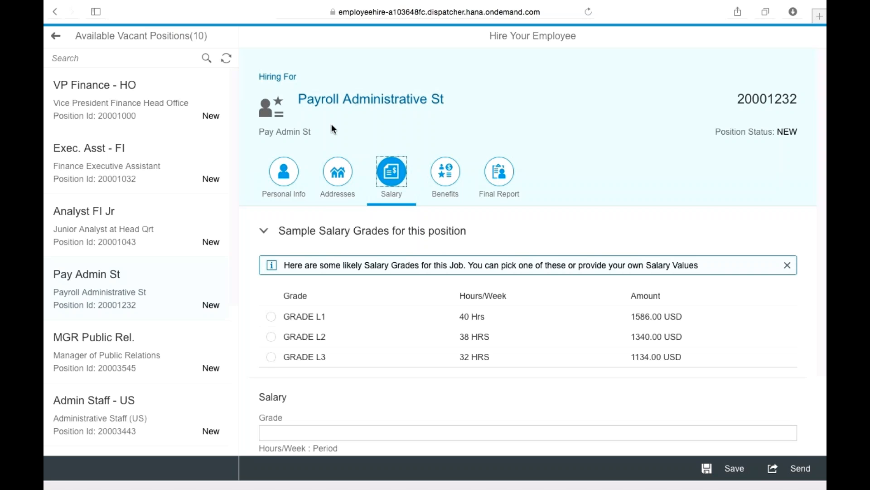
{"action": "mouse_move", "coordinate": [330, 339]}
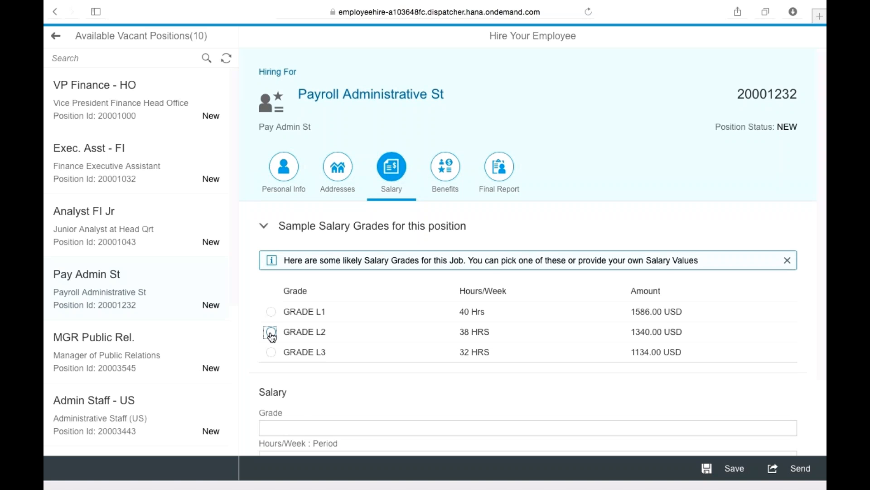
{"action": "left_click", "coordinate": [269, 332]}
{"action": "type", "text": "68,000"}
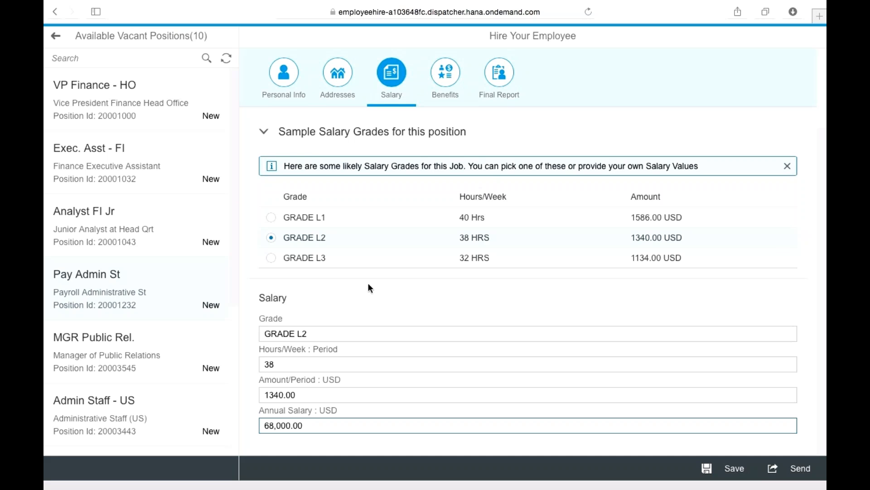
- Choose retirement plan RET8938 in the Benefits step
{"action": "left_click", "coordinate": [445, 171]}
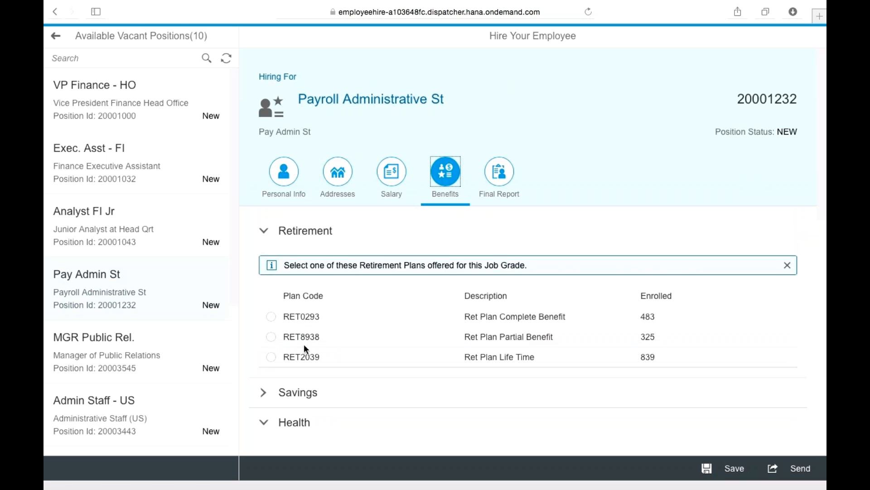
{"action": "scroll", "scroll_direction": "down", "scroll_amount": 3}
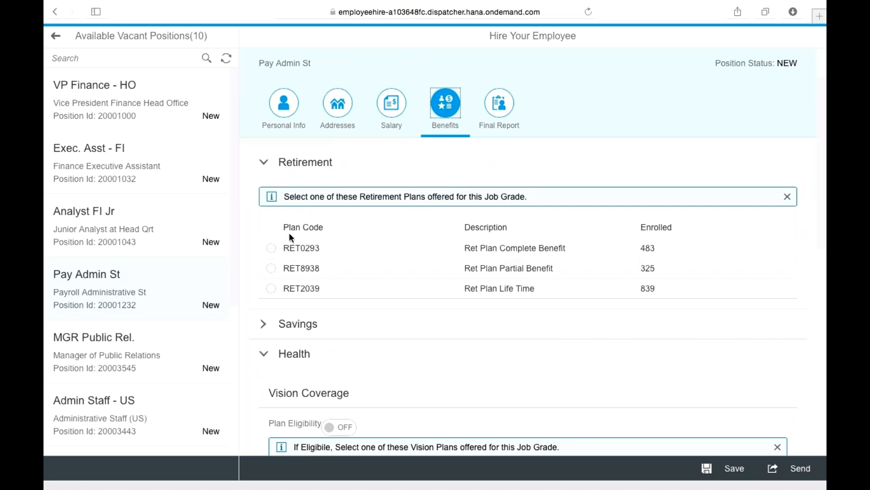
{"action": "mouse_move", "coordinate": [340, 182]}
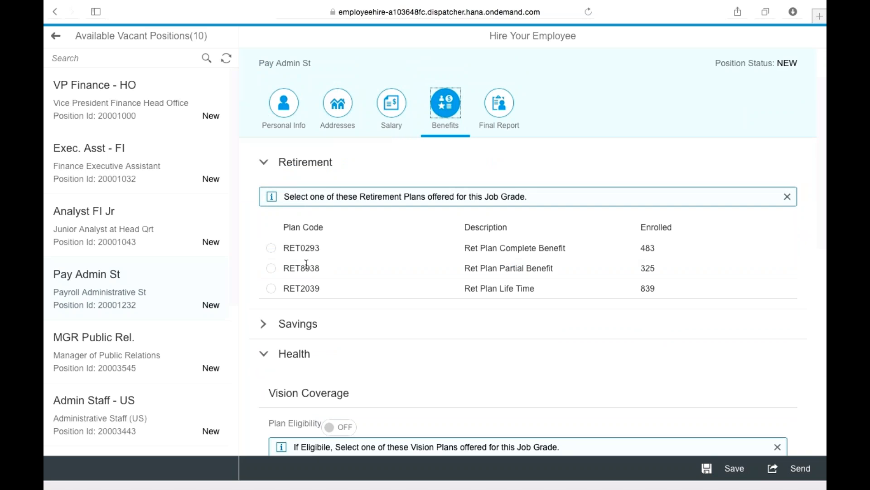
{"action": "left_click", "coordinate": [271, 267]}
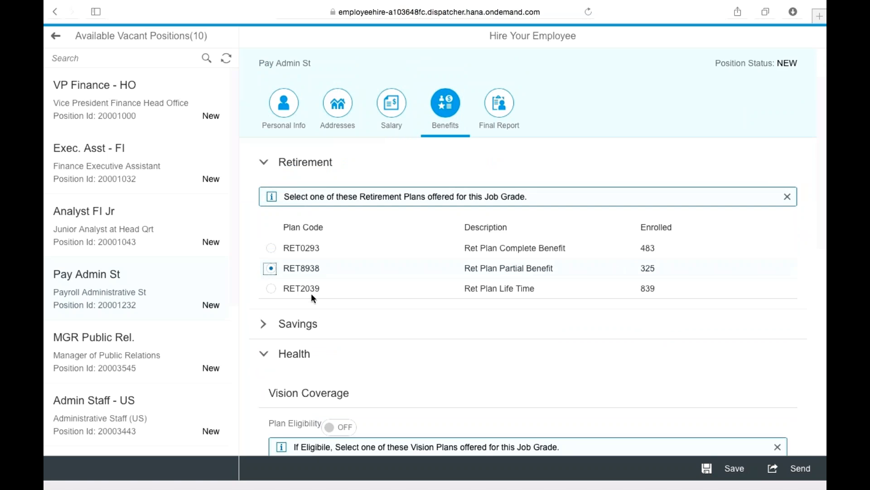
{"action": "scroll", "scroll_direction": "down", "scroll_amount": 3}
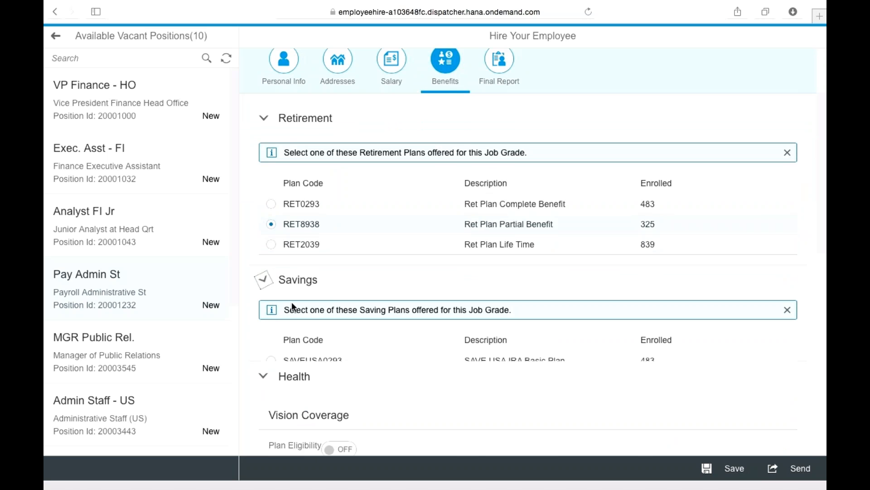
{"action": "scroll", "scroll_direction": "down", "scroll_amount": 3}
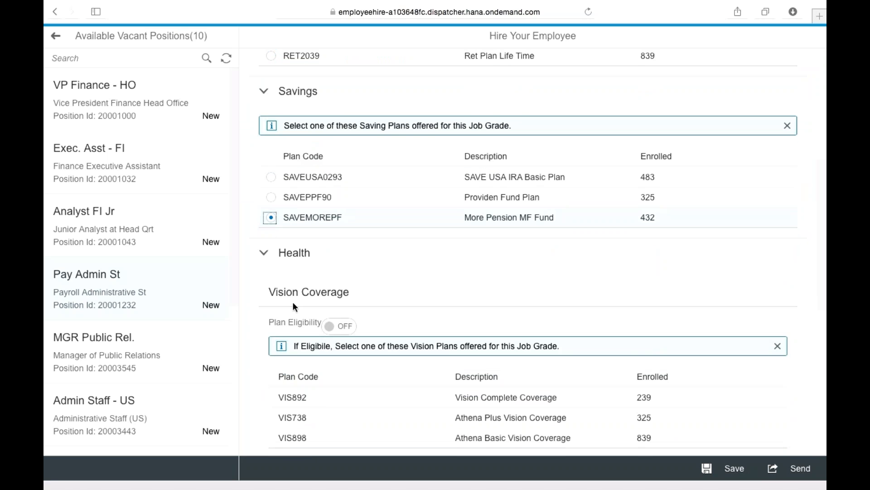
{"action": "scroll", "scroll_direction": "down", "scroll_amount": 3}
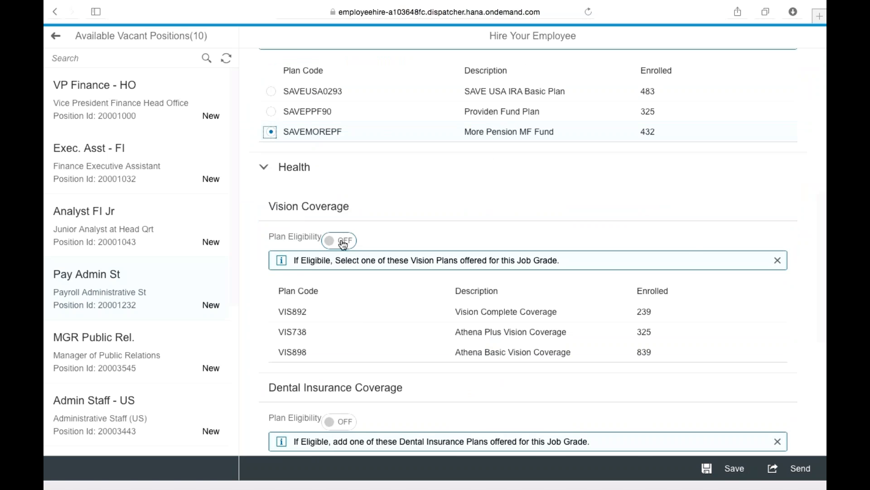
- Mark vision coverage eligible with plan VIS738 and bring up the final hire report
{"action": "left_click", "coordinate": [339, 240]}
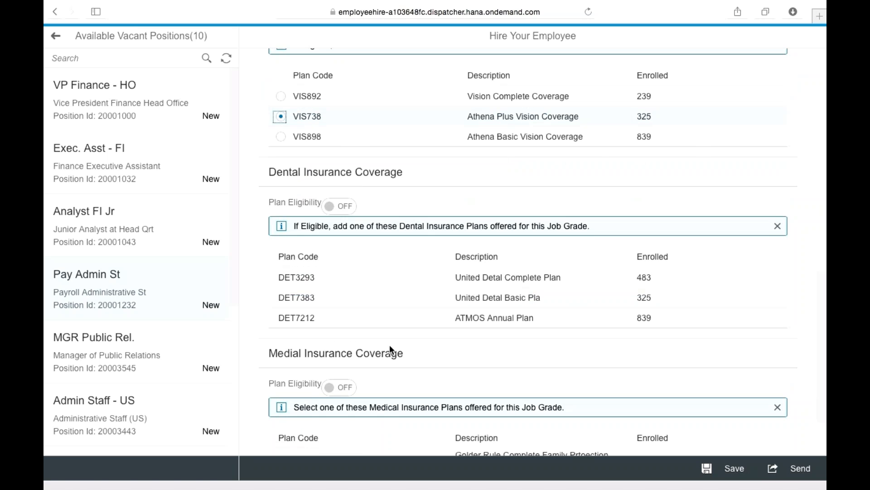
{"action": "left_click", "coordinate": [499, 173]}
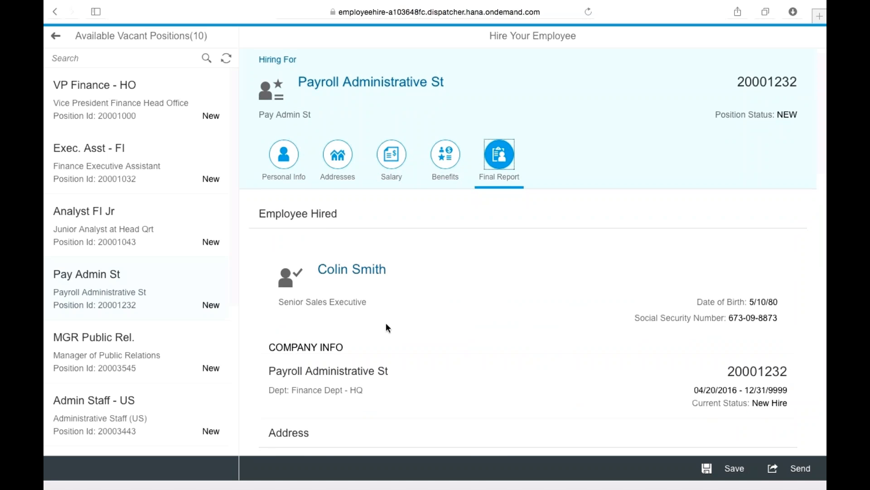
{"action": "scroll", "scroll_direction": "down", "scroll_amount": 3}
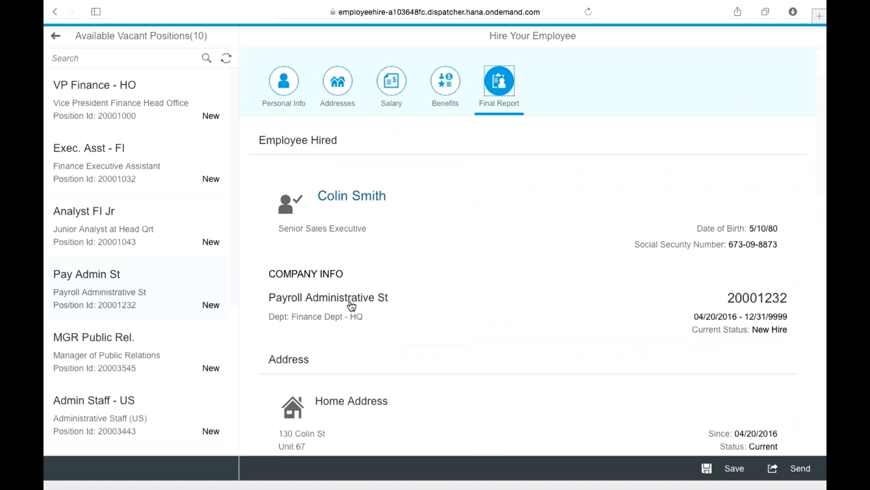
{"action": "scroll", "scroll_direction": "down", "scroll_amount": 3}
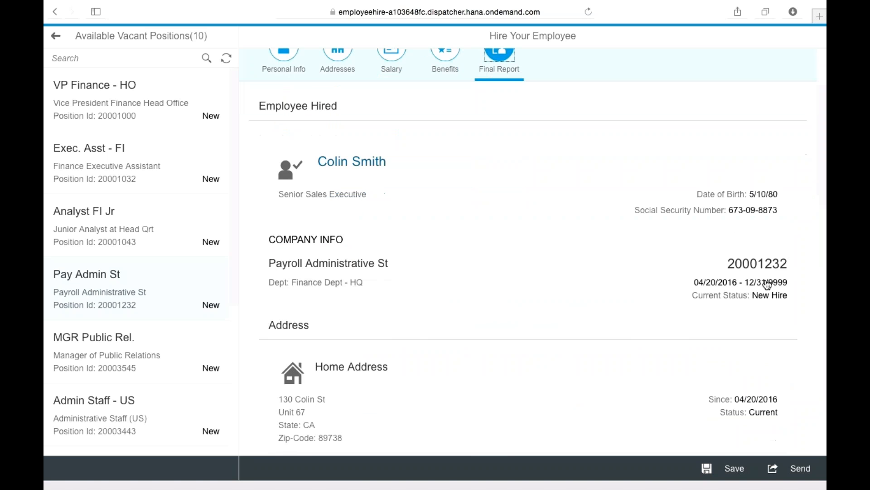
{"action": "mouse_move", "coordinate": [602, 309]}
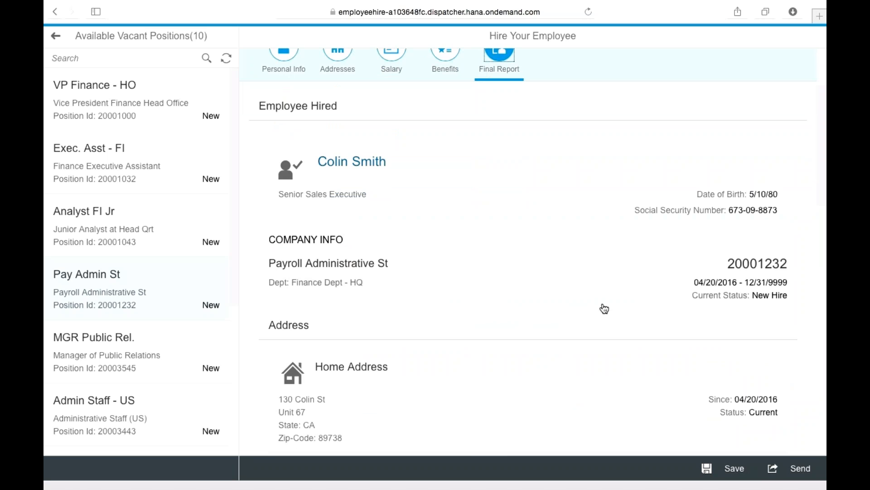
{"action": "scroll", "scroll_direction": "down", "scroll_amount": 3}
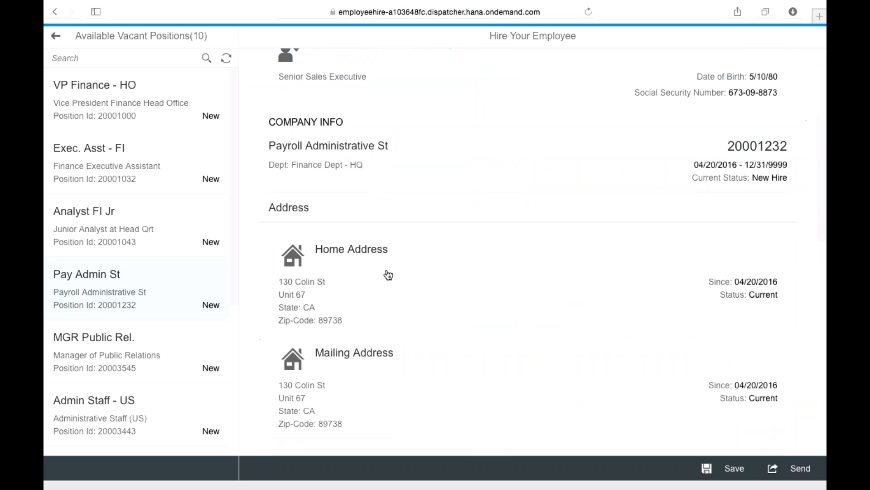
{"action": "scroll", "scroll_direction": "down", "scroll_amount": 3}
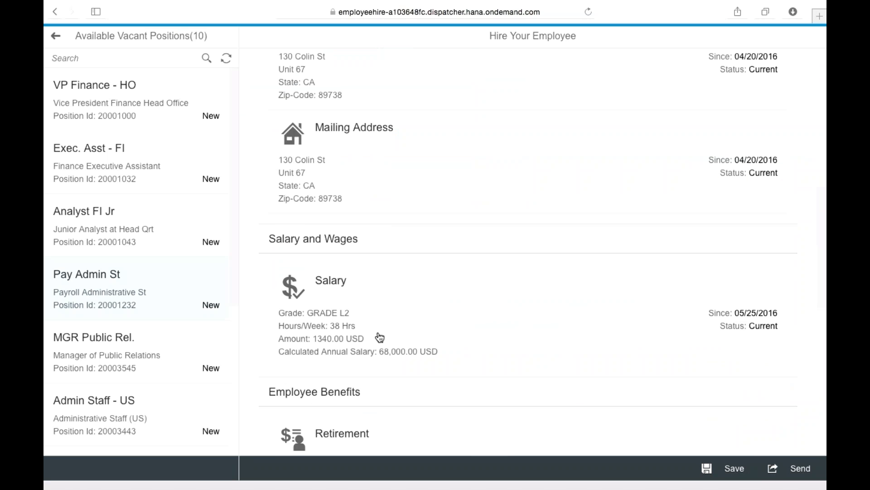
{"action": "scroll", "scroll_direction": "down", "scroll_amount": 3}
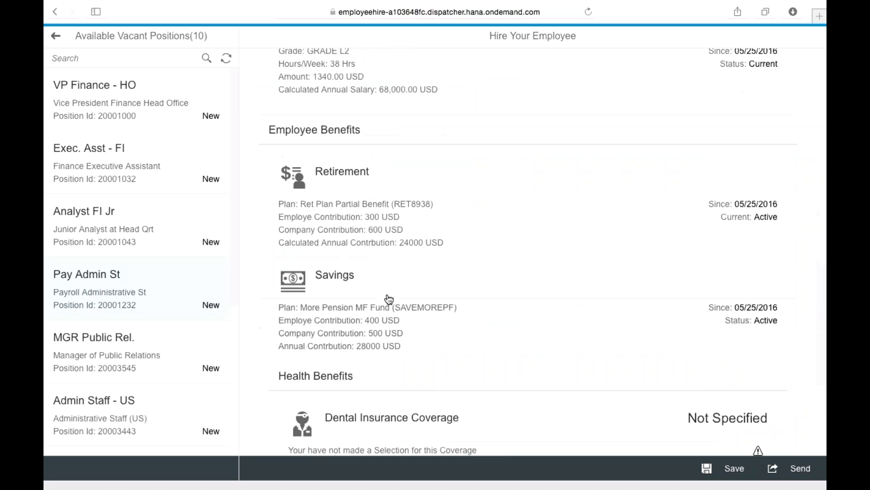
{"action": "scroll", "scroll_direction": "down", "scroll_amount": 3}
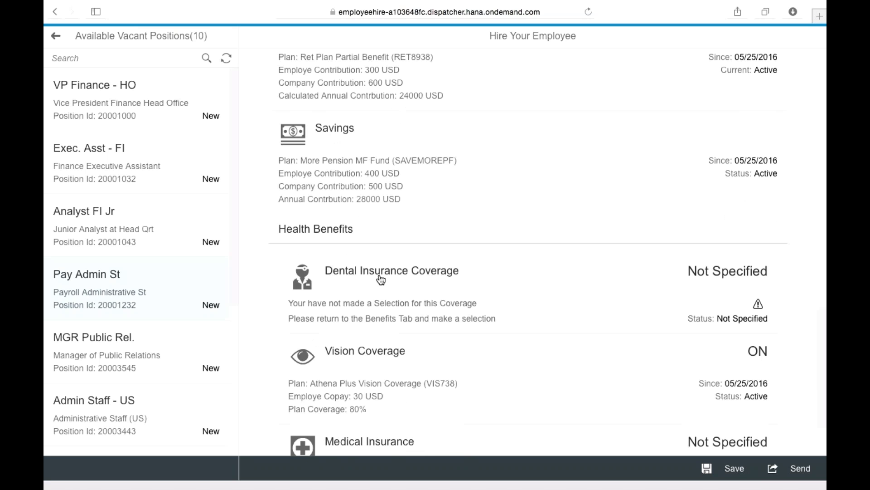
{"action": "scroll", "scroll_direction": "down", "scroll_amount": 3}
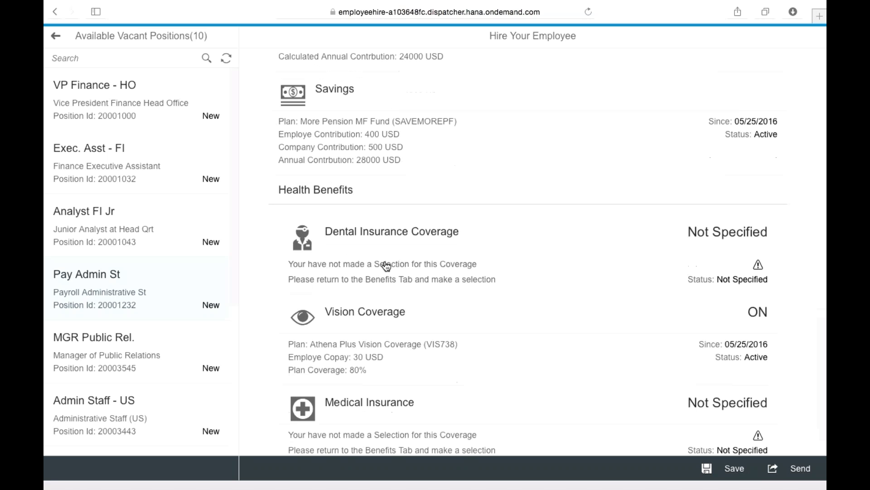
{"action": "mouse_move", "coordinate": [426, 371]}
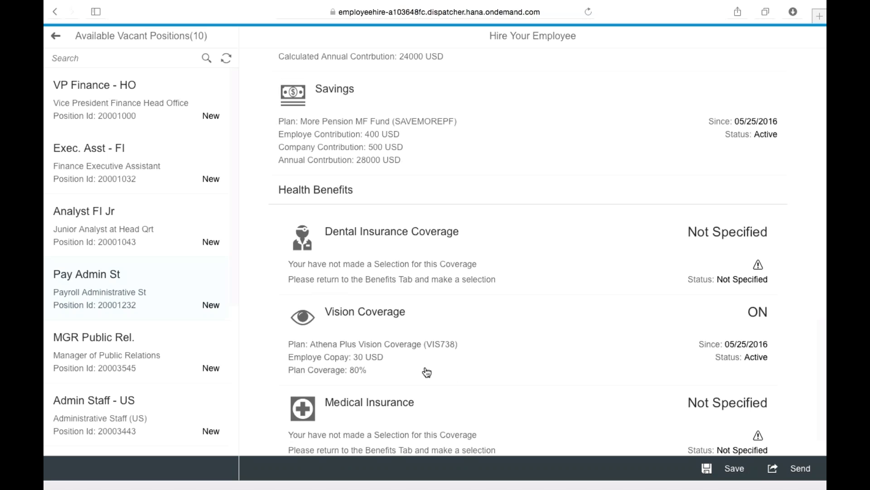
{"action": "left_click", "coordinate": [499, 171]}
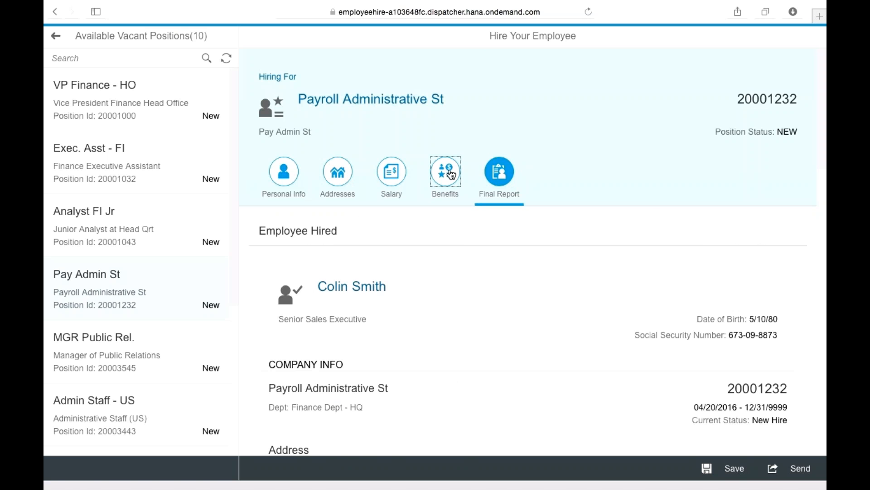
- Enable dental and medical eligibility with plans DET7383 and INSUPART1, then return to the final report
{"action": "left_click", "coordinate": [446, 171]}
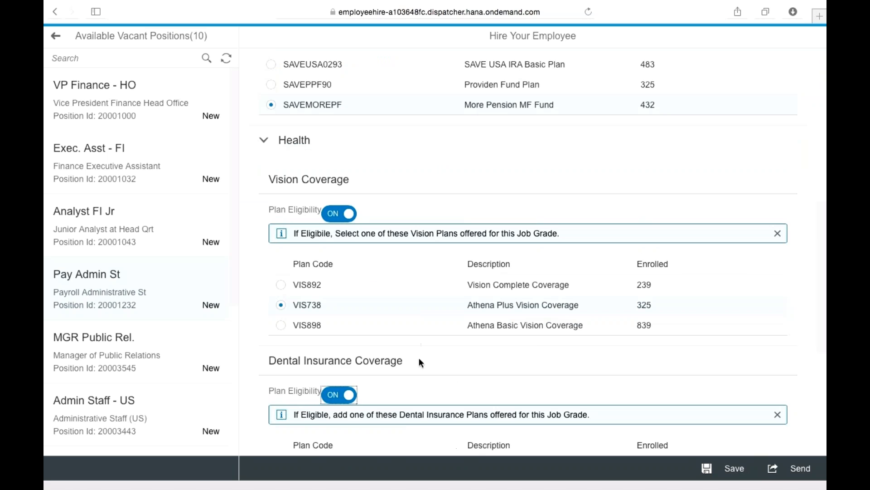
{"action": "scroll", "scroll_direction": "down", "scroll_amount": 3}
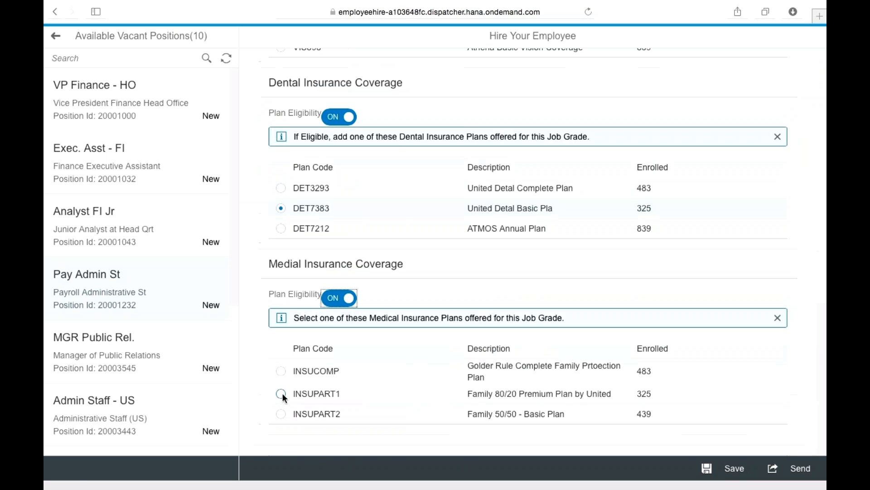
{"action": "left_click", "coordinate": [498, 171]}
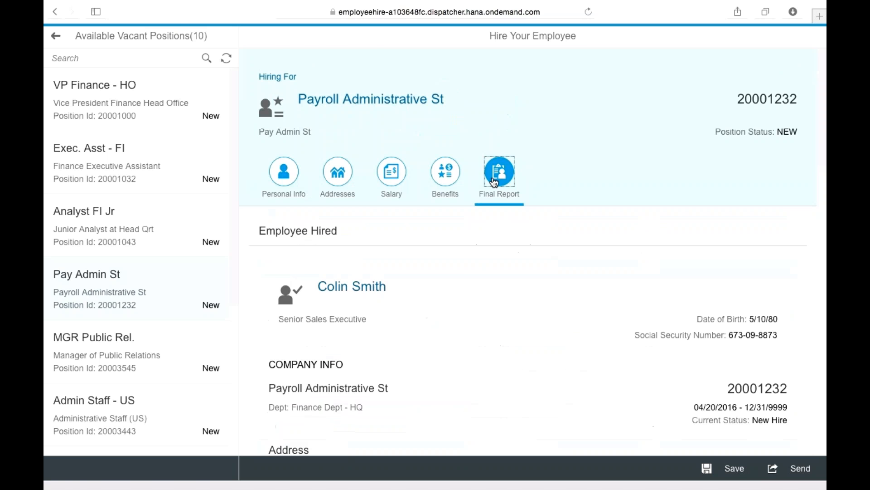
{"action": "scroll", "scroll_direction": "down", "scroll_amount": 3}
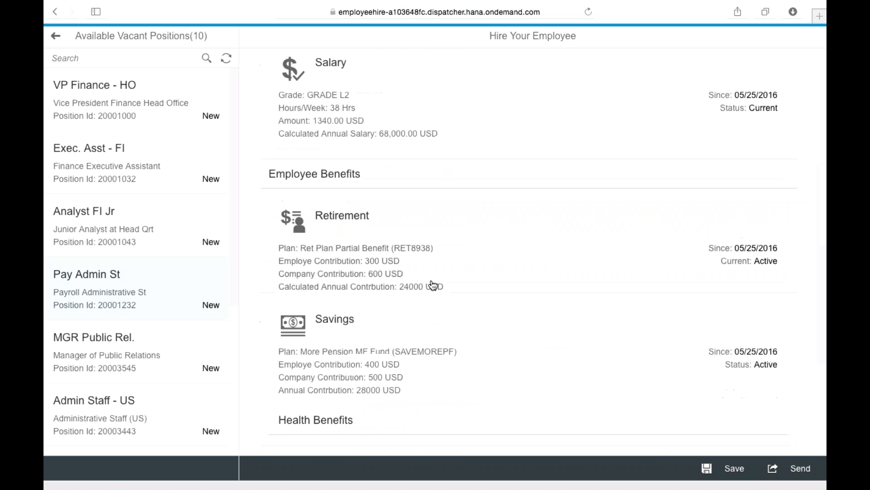
{"action": "scroll", "scroll_direction": "down", "scroll_amount": 3}
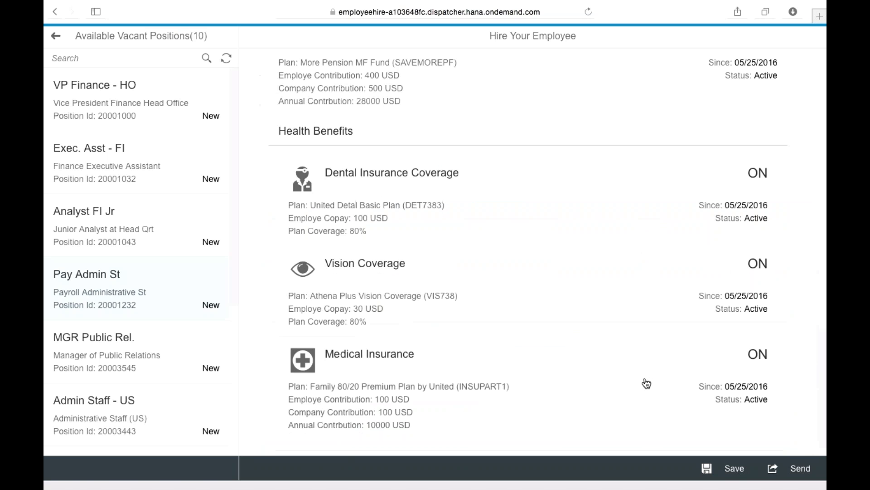
{"action": "mouse_move", "coordinate": [360, 288]}
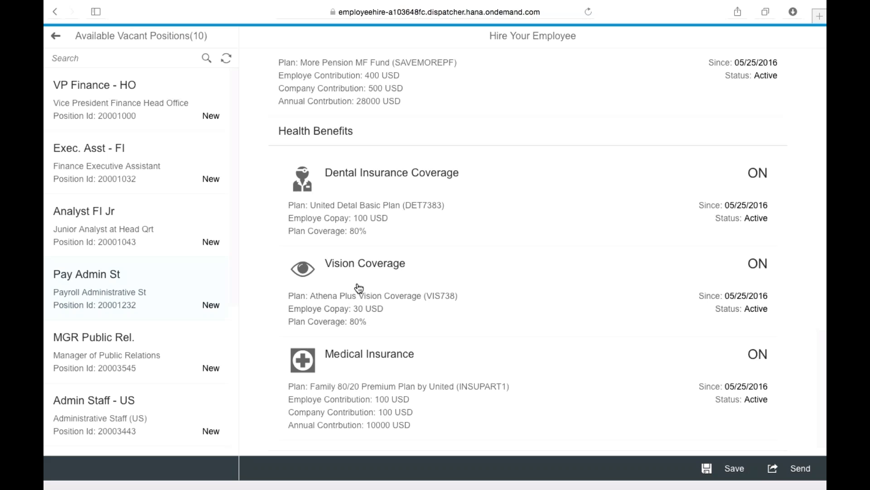
{"action": "scroll", "scroll_direction": "down", "scroll_amount": 3}
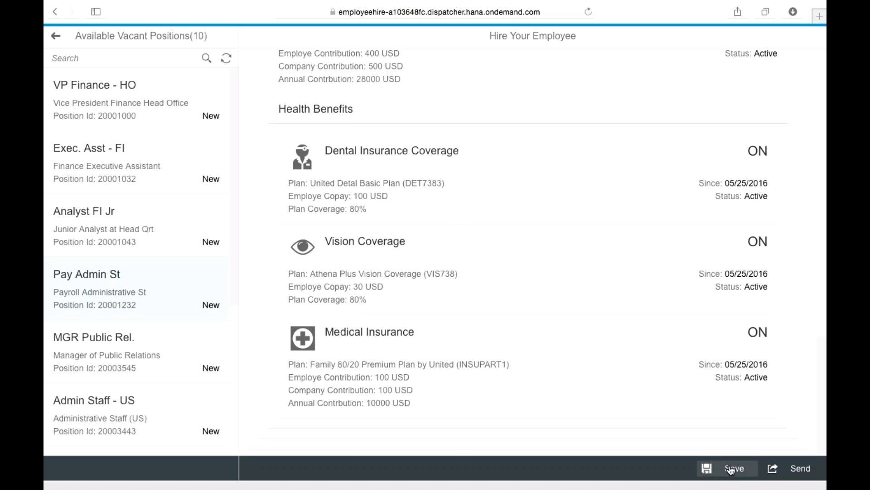
{"action": "left_click", "coordinate": [730, 468]}
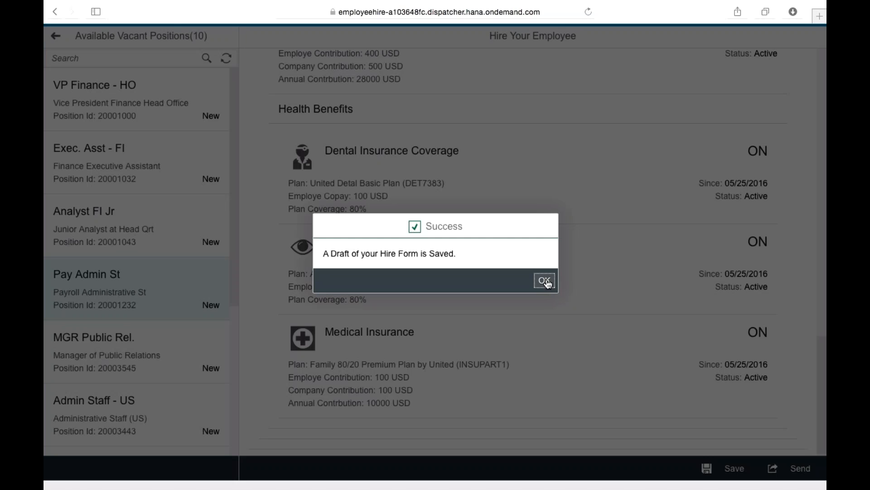
{"action": "left_click", "coordinate": [543, 280]}
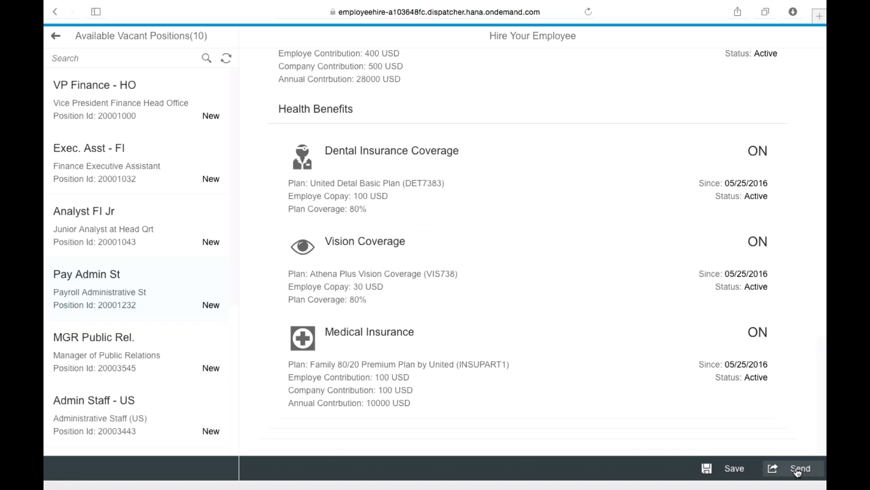
{"action": "left_click", "coordinate": [798, 468]}
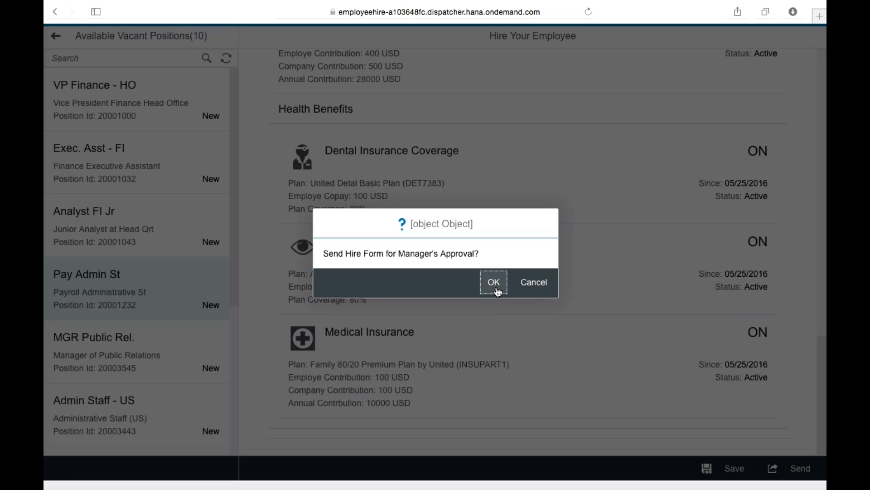
{"action": "left_click", "coordinate": [494, 282]}
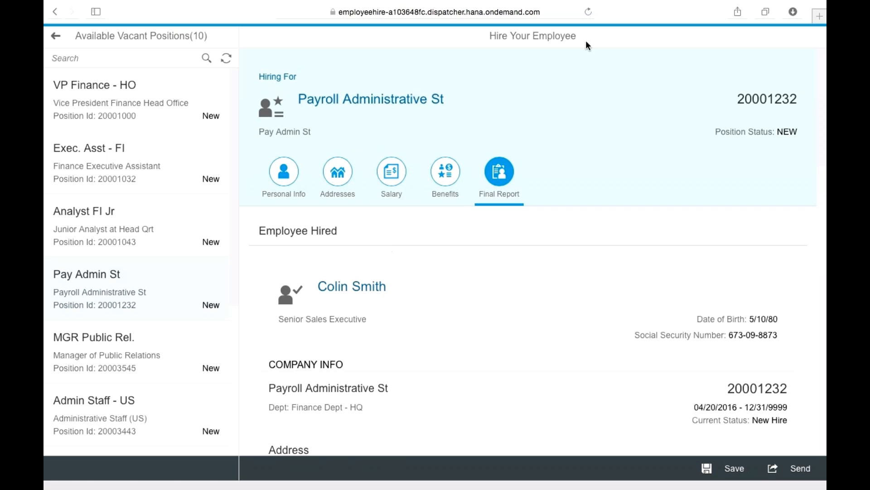
{"action": "mouse_move", "coordinate": [561, 99]}
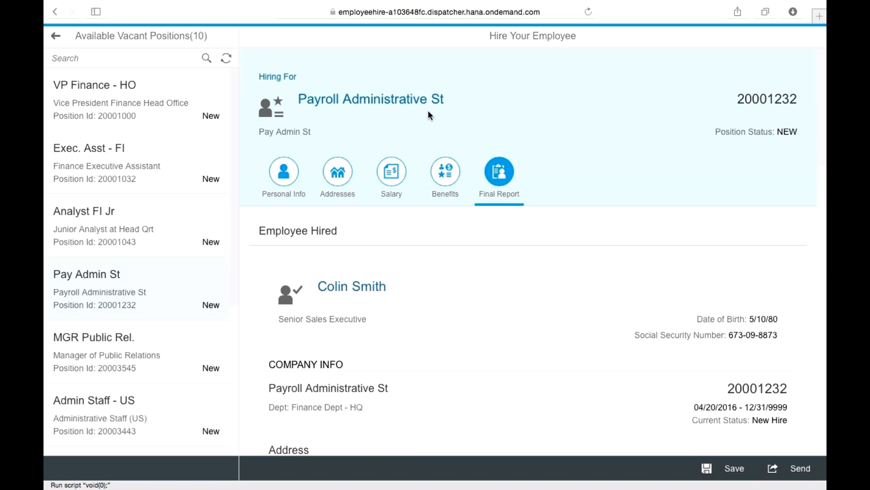
{"action": "mouse_move", "coordinate": [422, 119]}
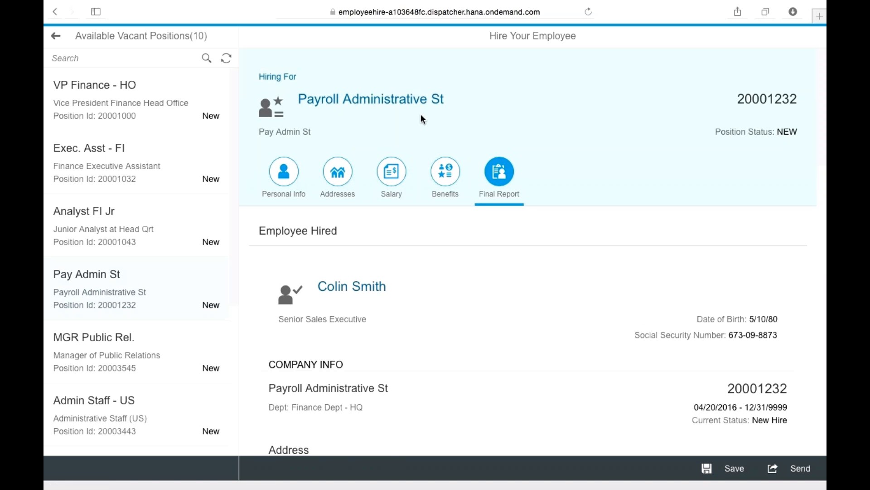